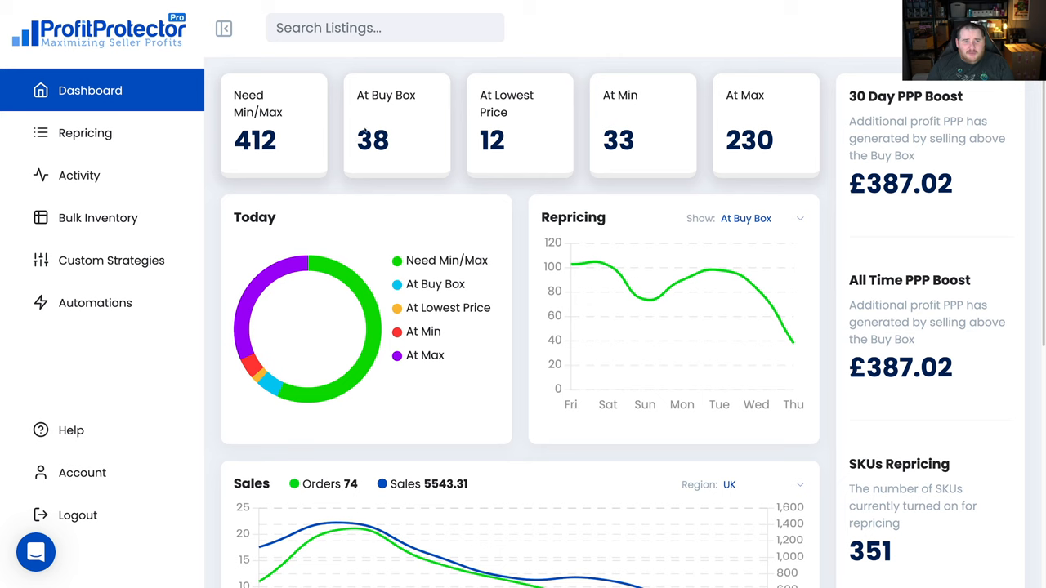
mouse_move(633, 150)
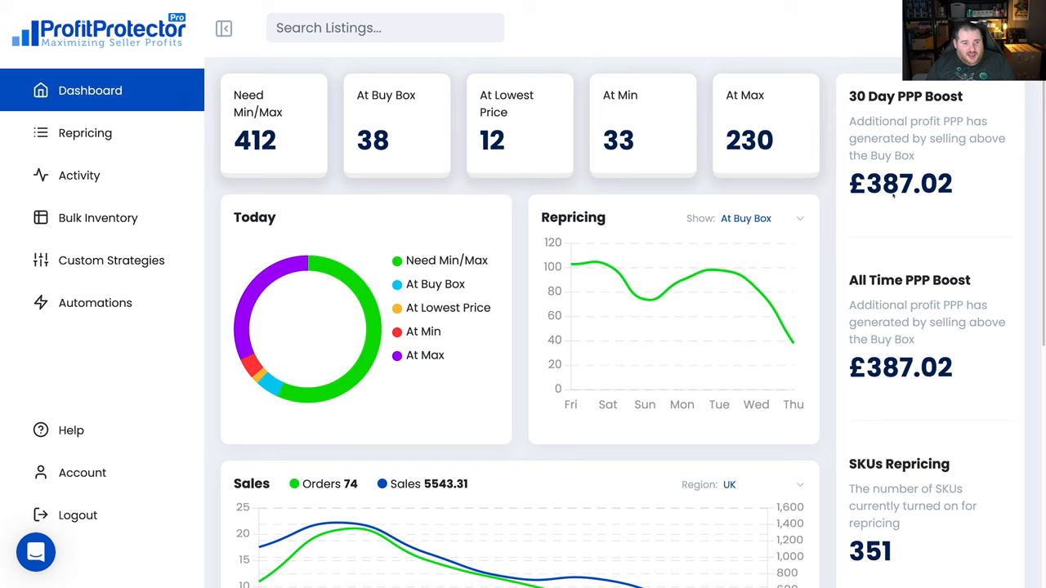
Open Help's Strategies Explained card and scroll through the repricing strategy list
click(71, 430)
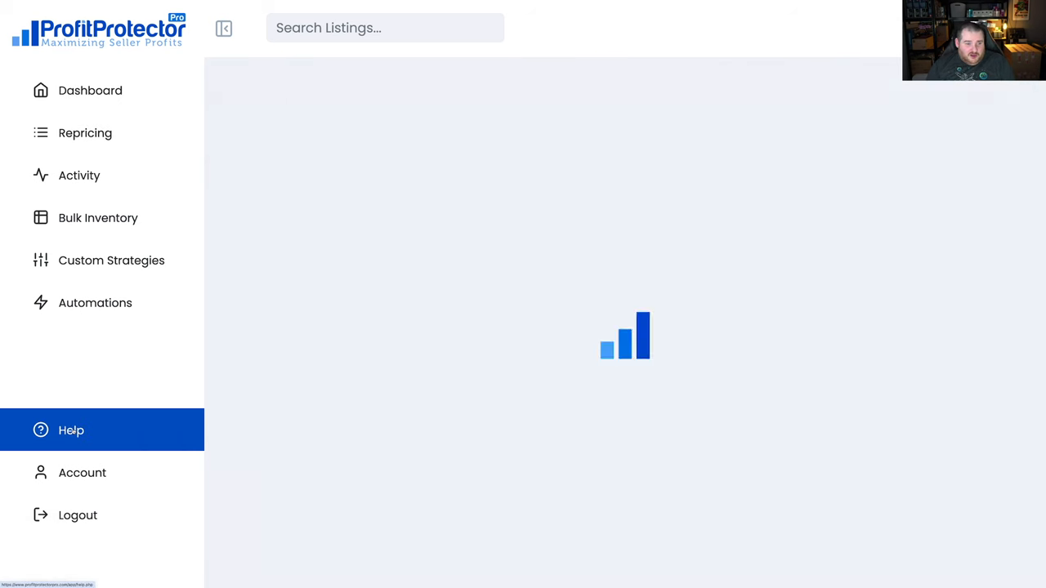
click(71, 430)
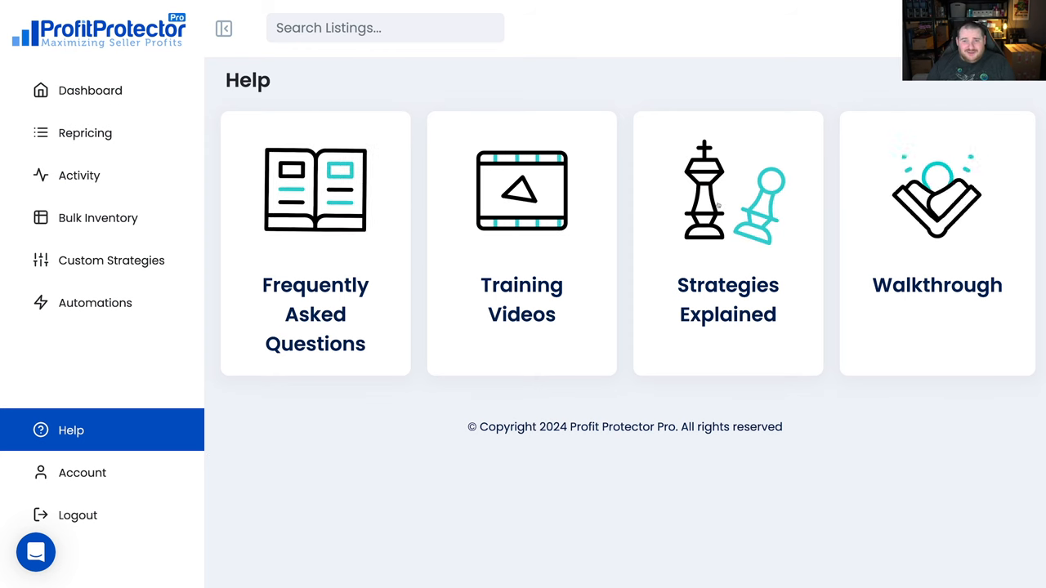
click(727, 243)
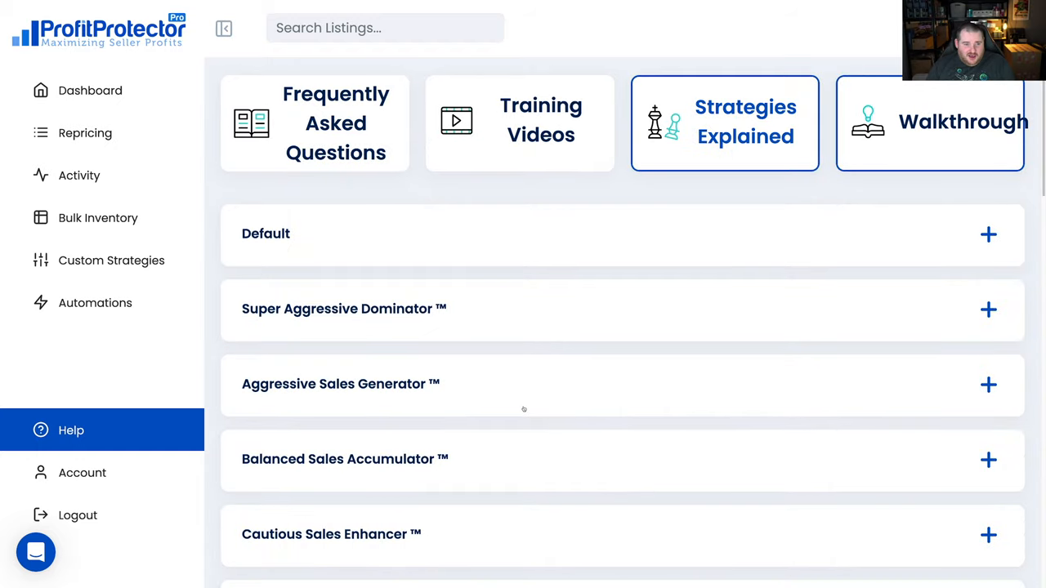
scroll(down, 3)
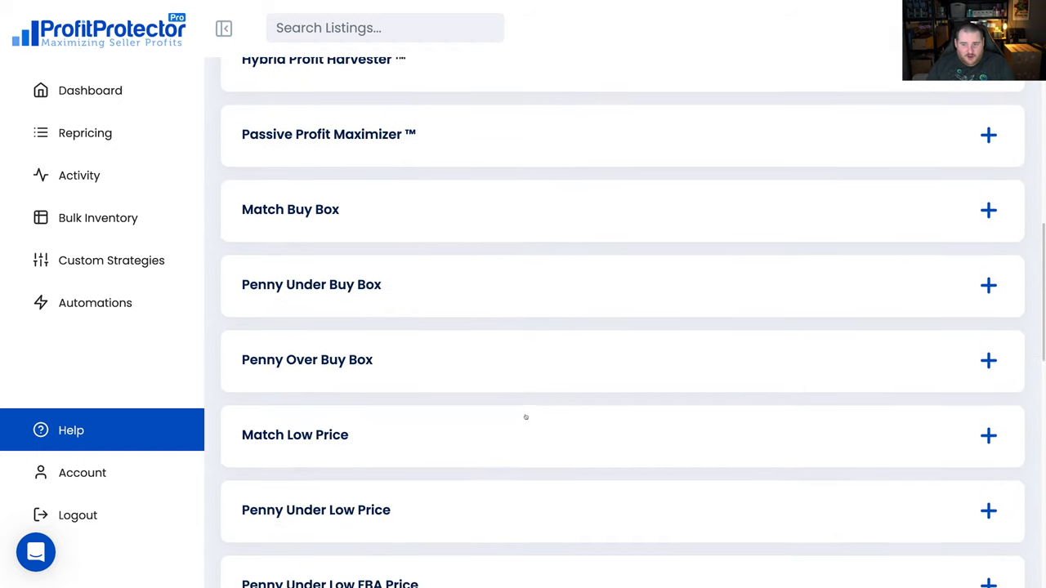
scroll(up, 3)
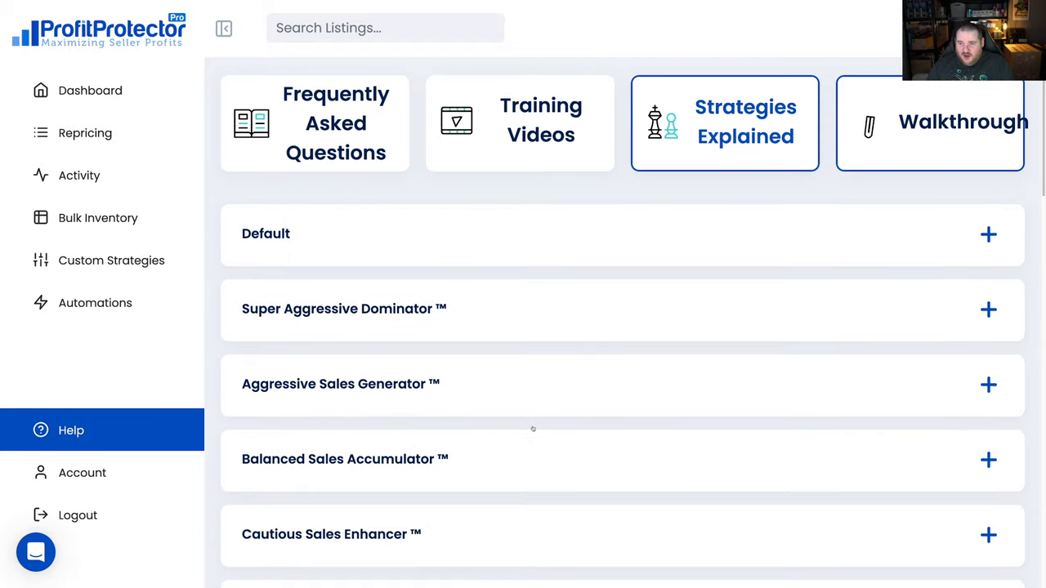
scroll(down, 3)
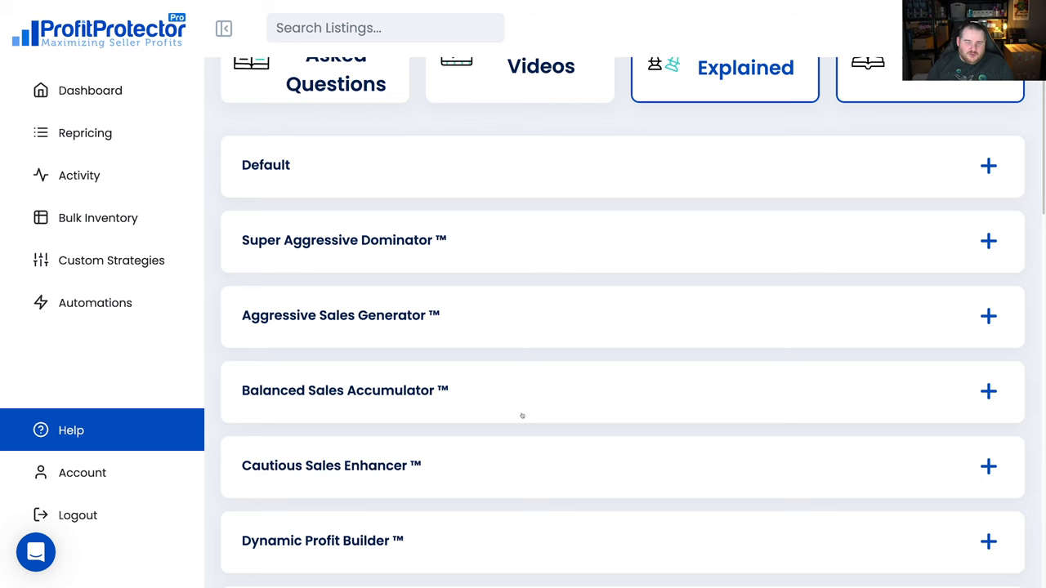
scroll(down, 3)
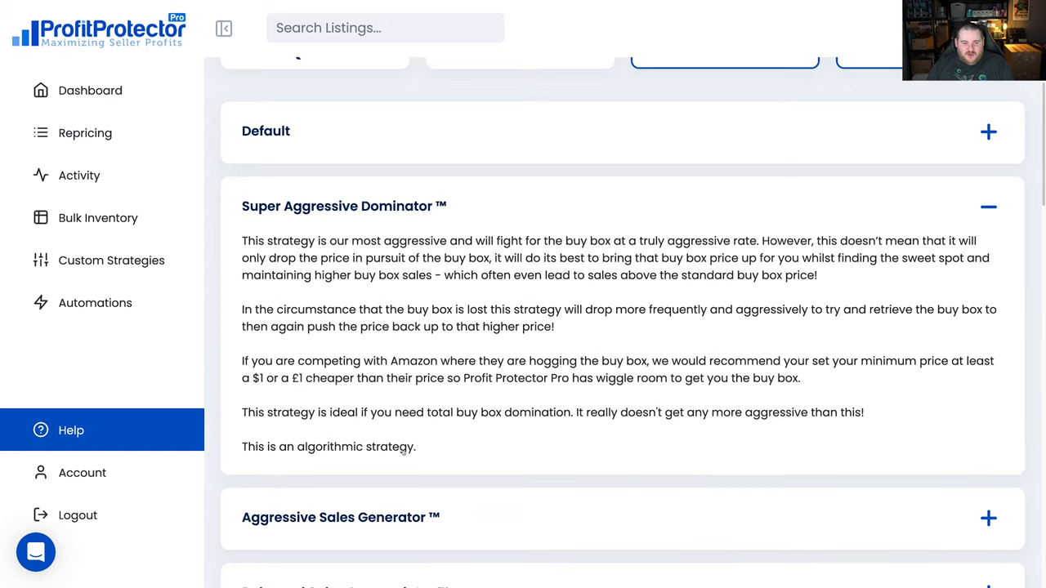
mouse_move(307, 461)
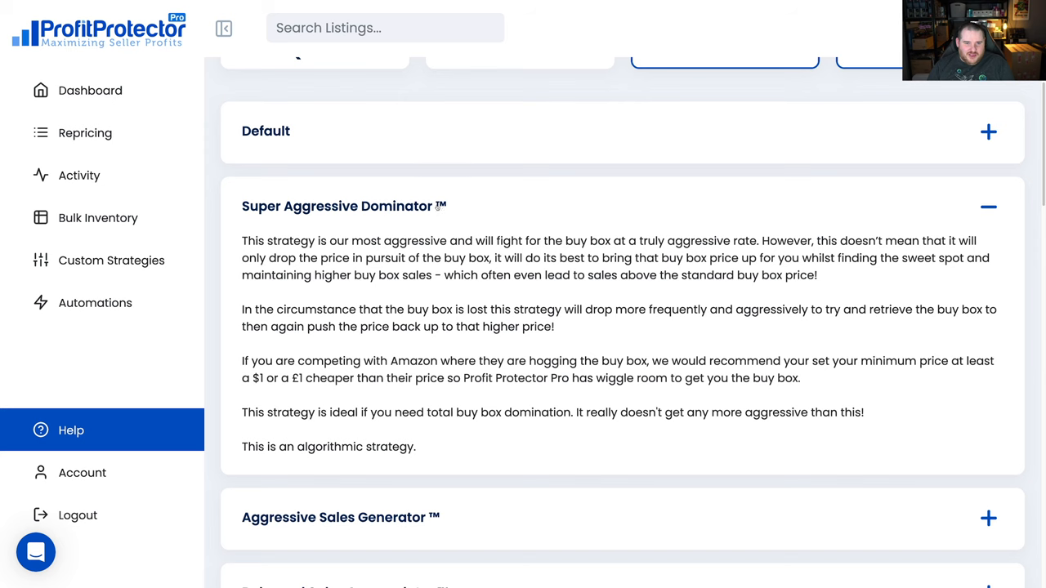
Scroll through the expanded Super Aggressive Dominator description to read it
scroll(down, 3)
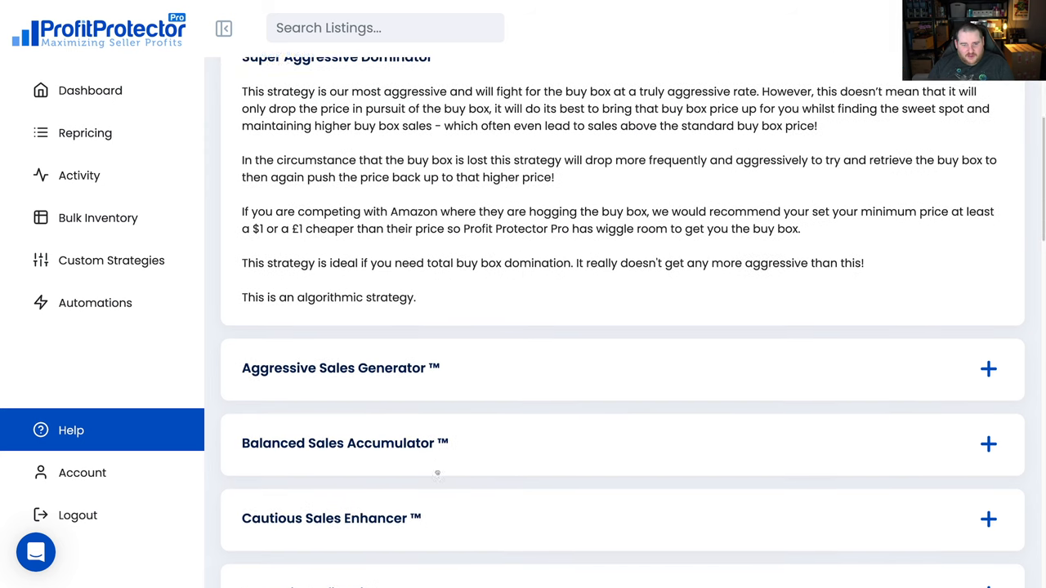
scroll(down, 3)
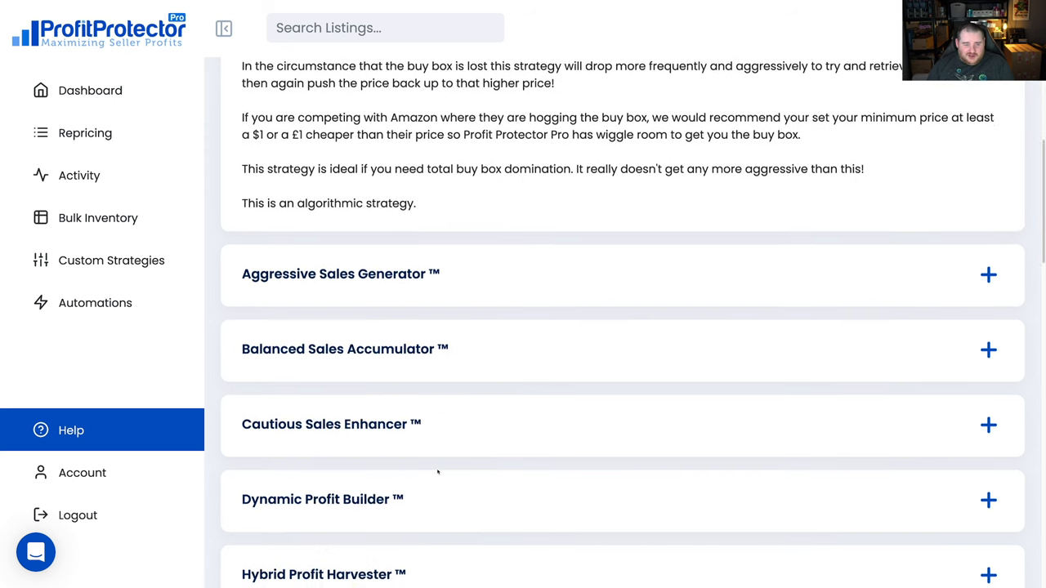
scroll(down, 3)
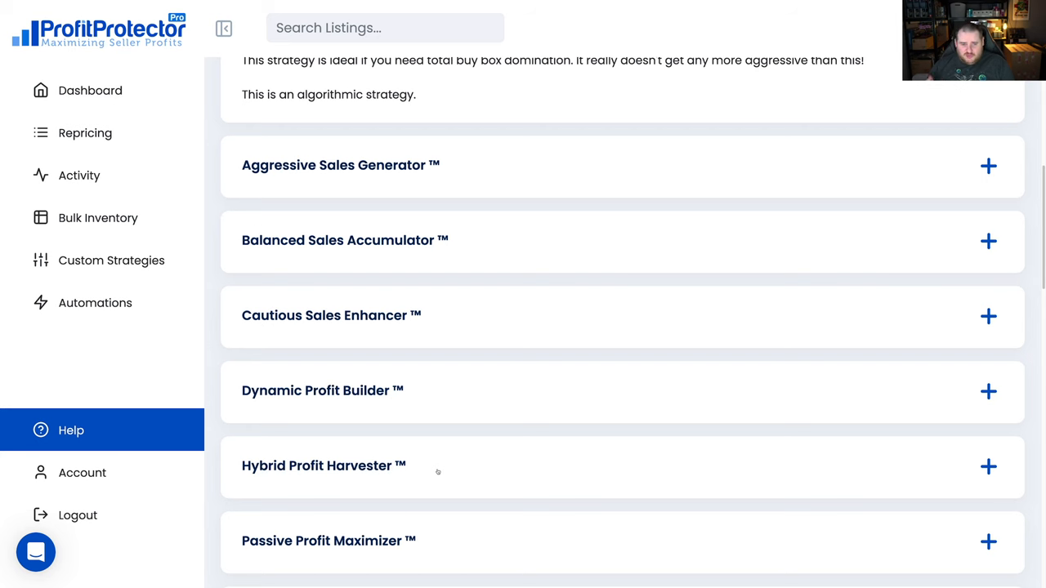
scroll(up, 3)
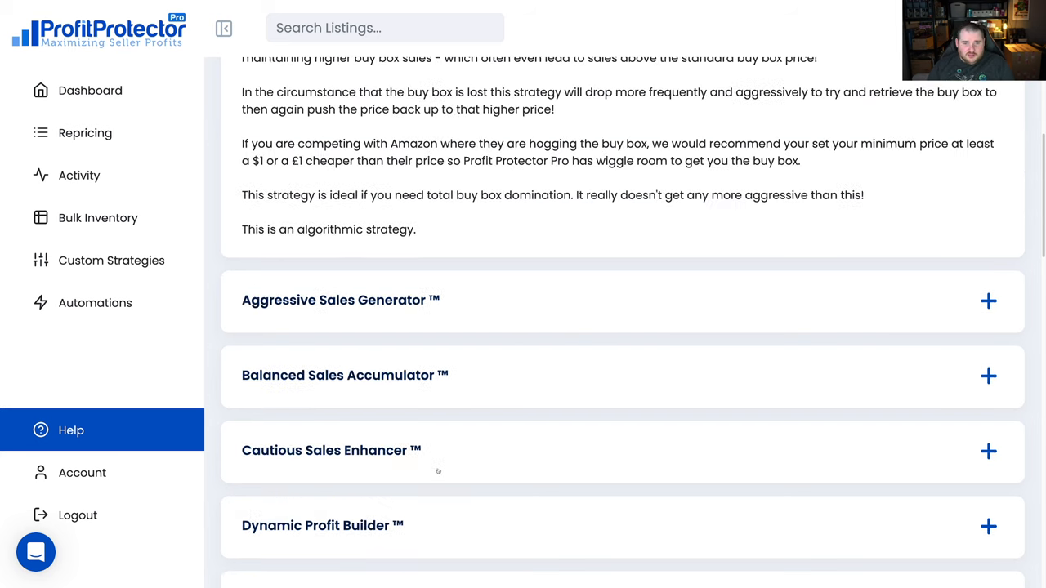
scroll(up, 3)
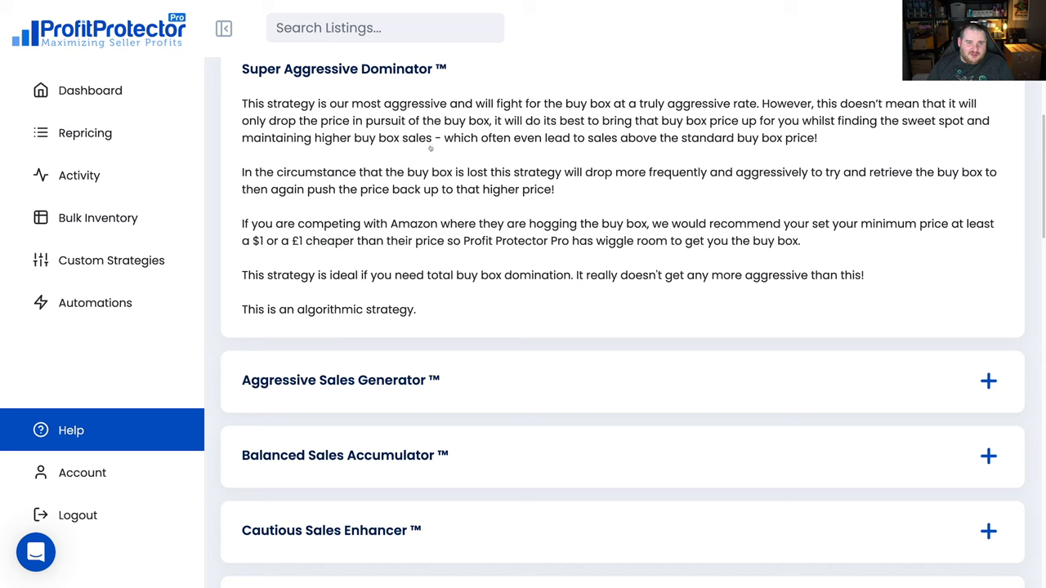
mouse_move(468, 152)
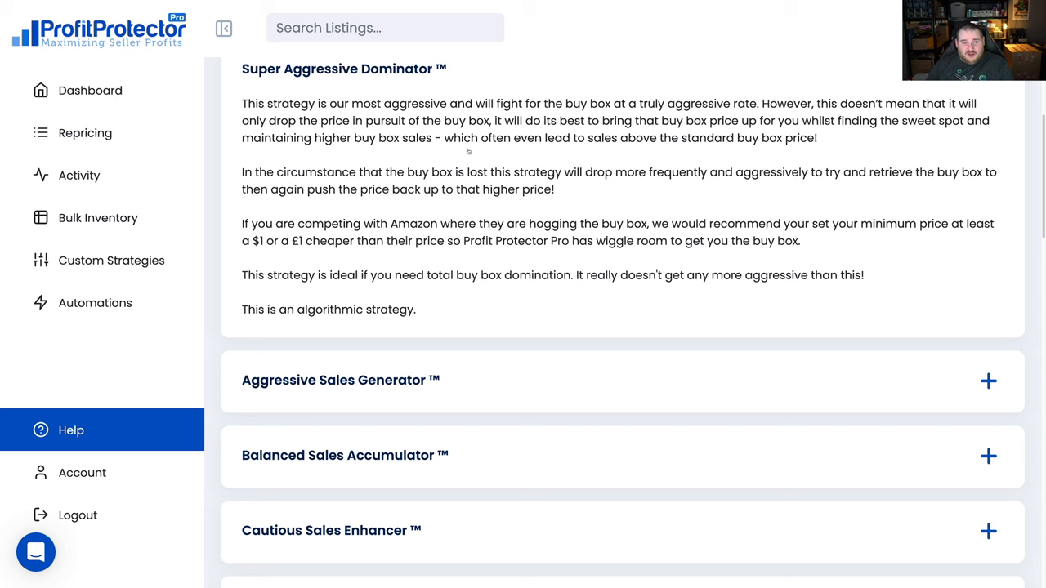
scroll(down, 3)
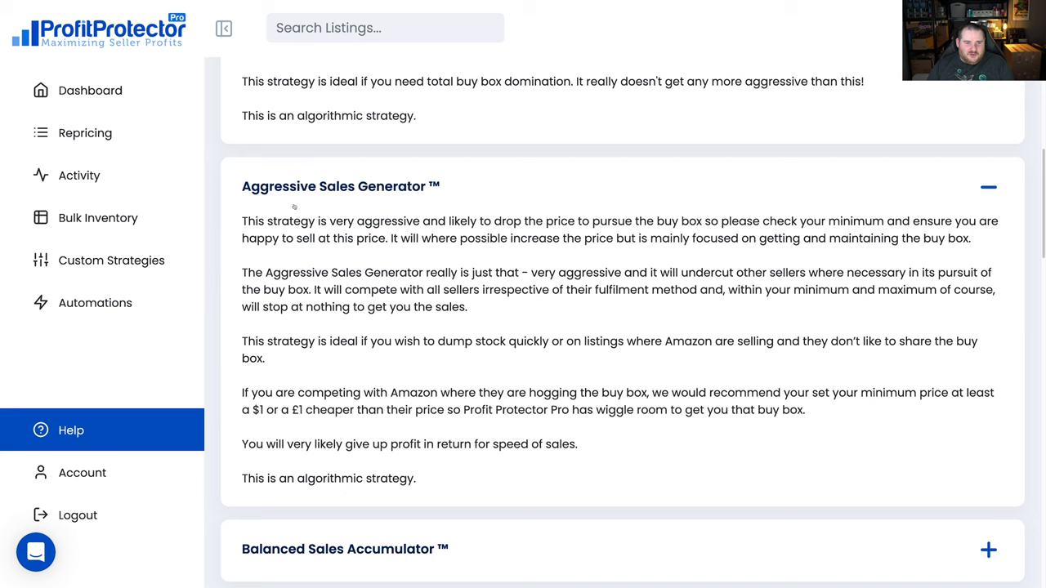
mouse_move(485, 207)
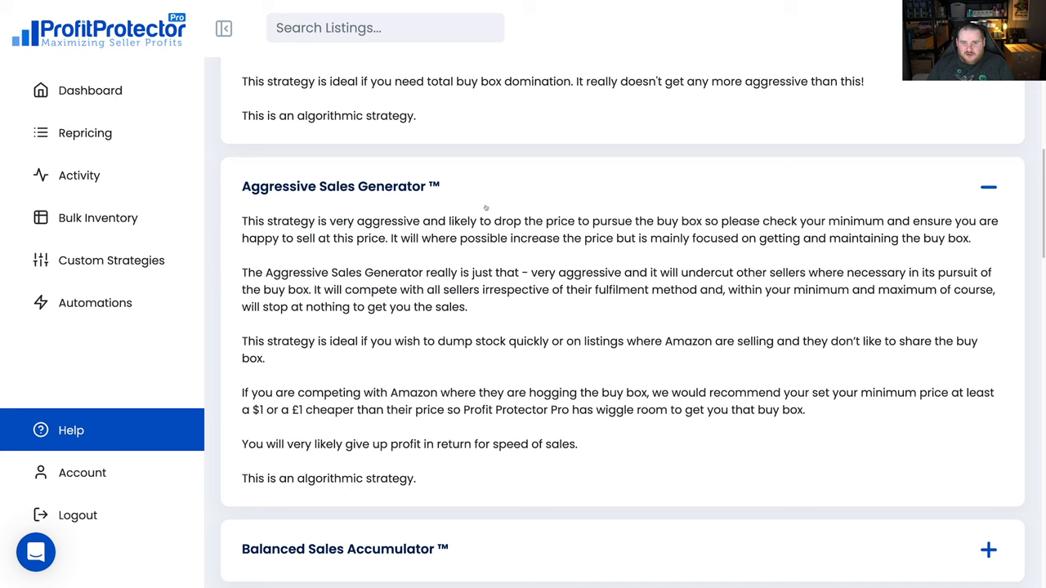
mouse_move(675, 229)
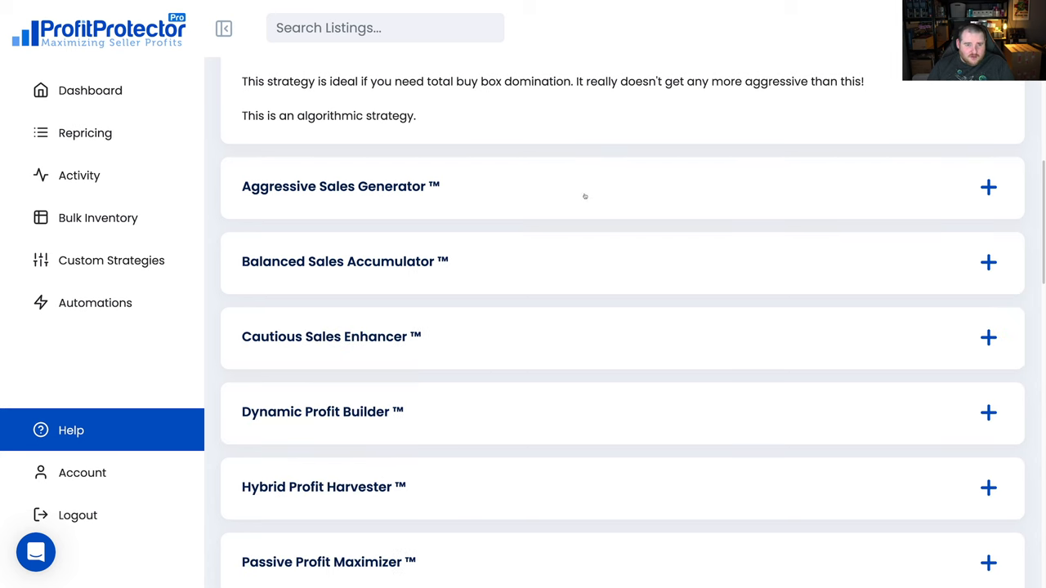
scroll(down, 3)
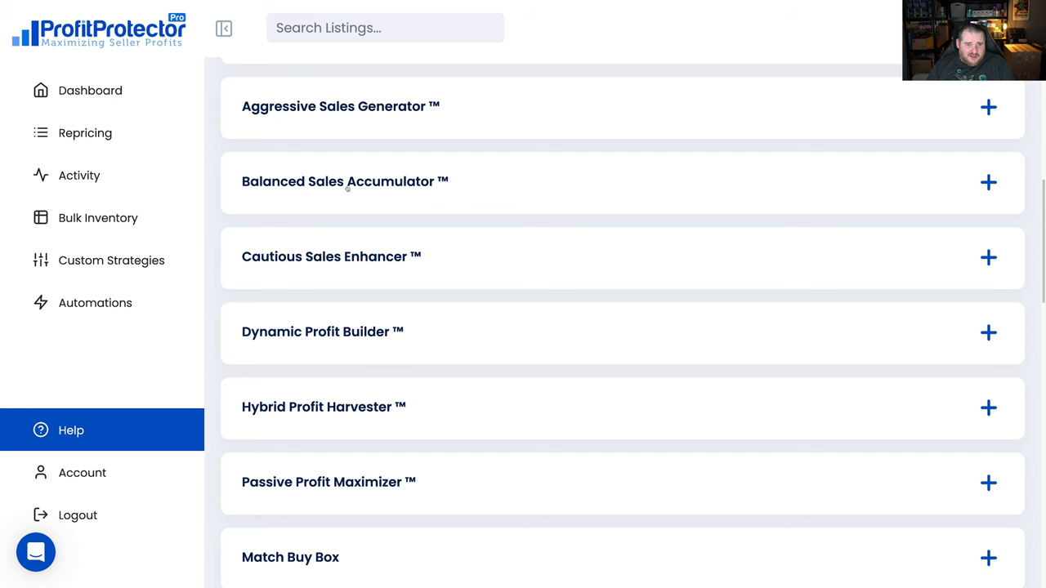
scroll(up, 3)
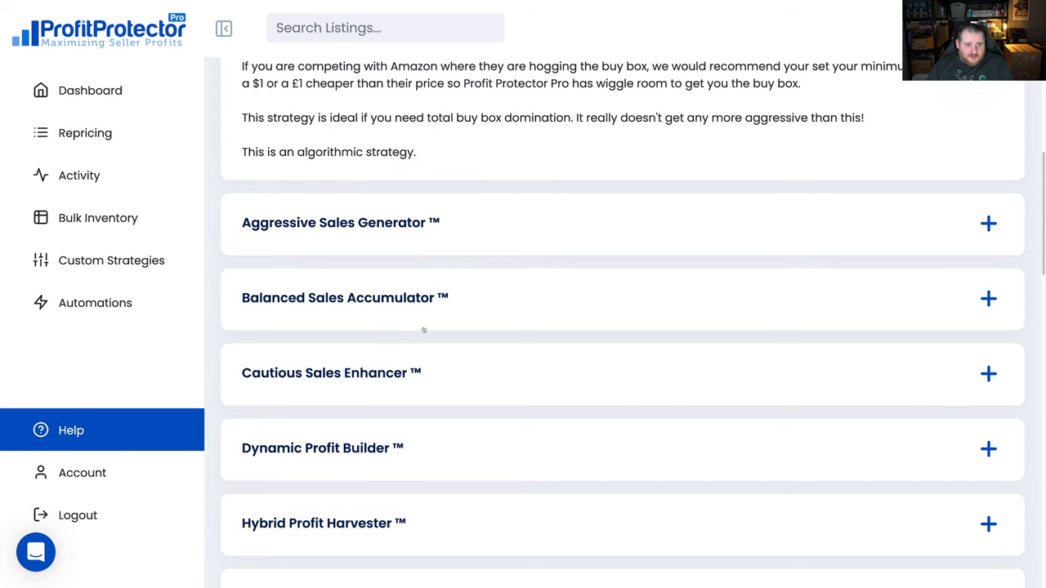
scroll(down, 3)
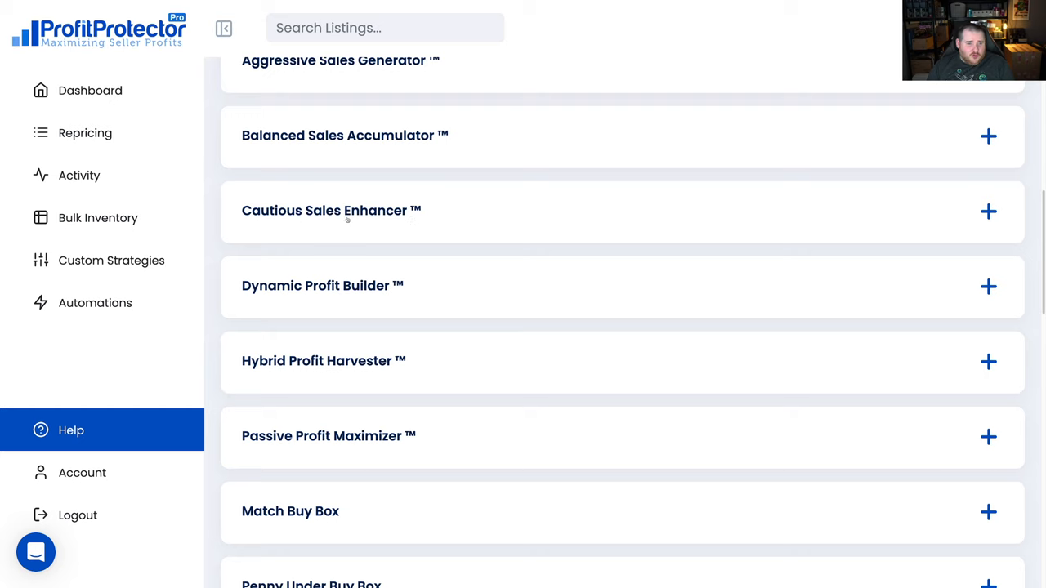
Expand the Cautious Sales Enhancer explanation and scroll through the strategy descriptions
click(988, 211)
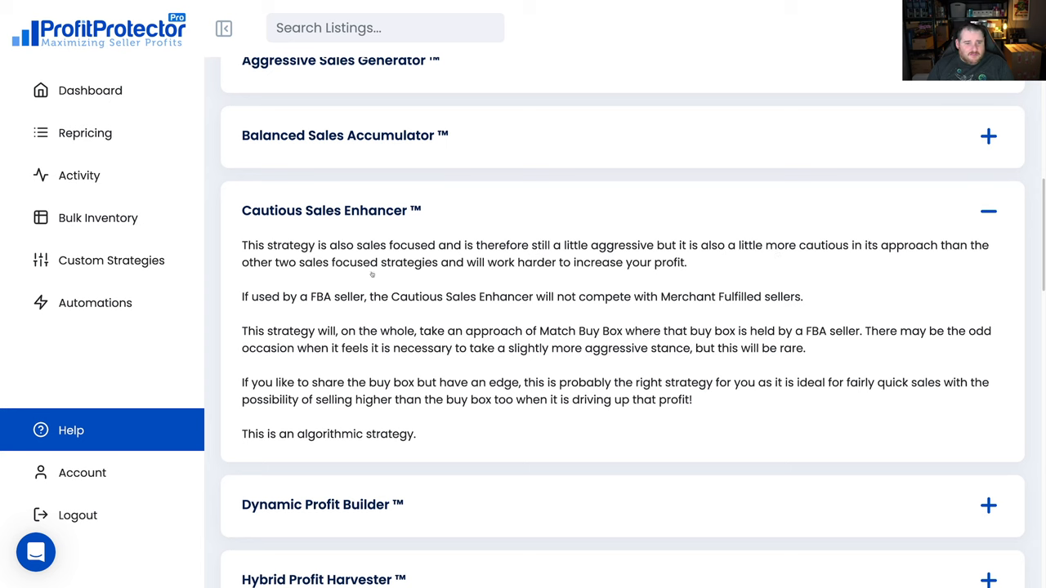
mouse_move(570, 276)
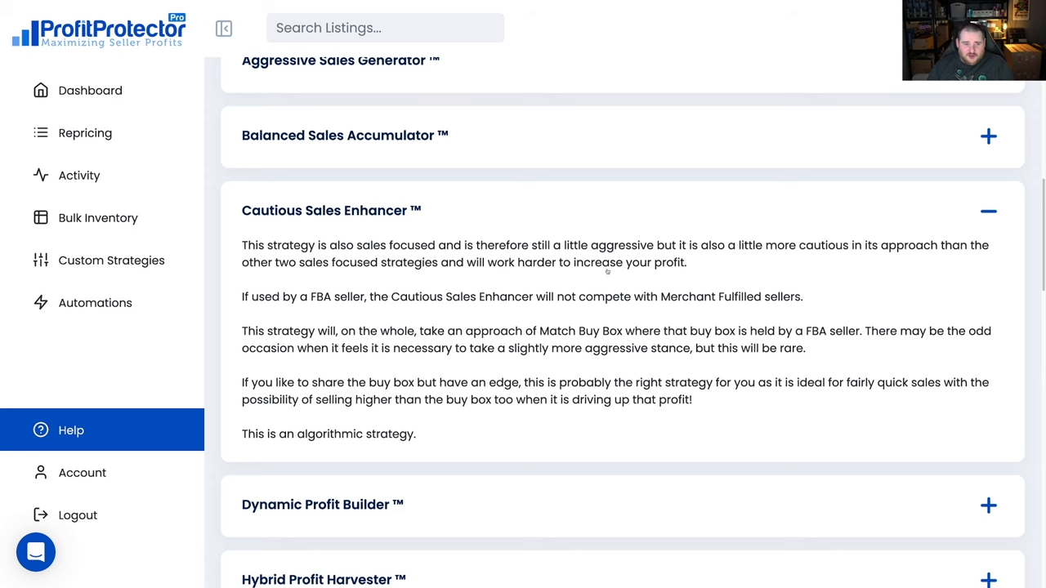
mouse_move(639, 307)
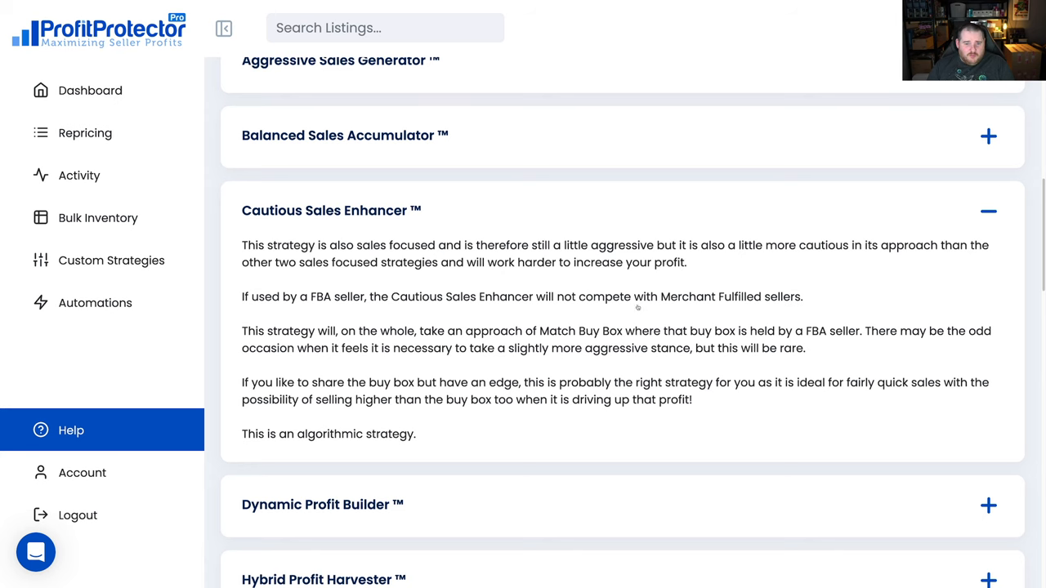
scroll(up, 3)
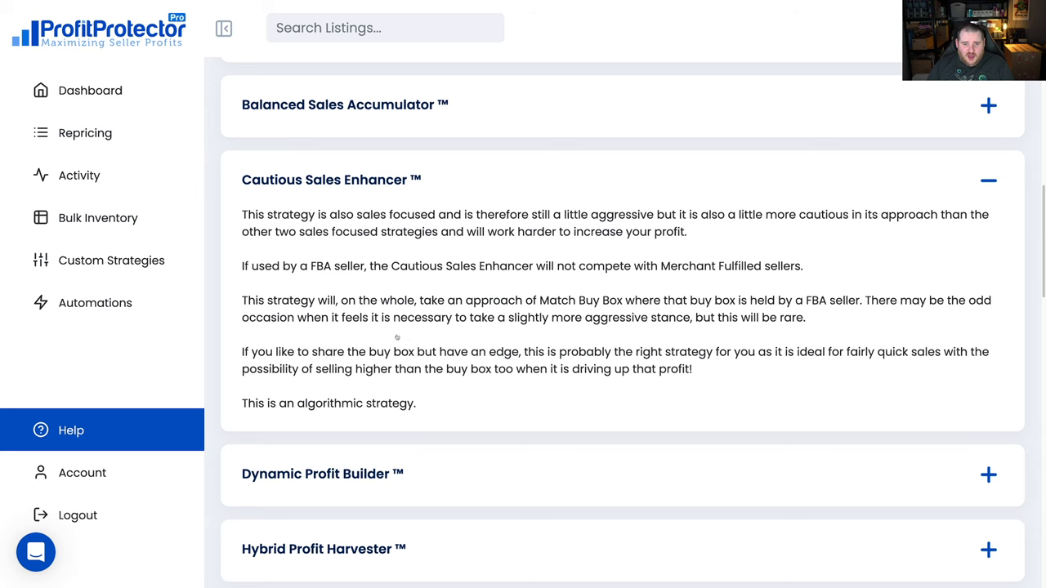
mouse_move(888, 307)
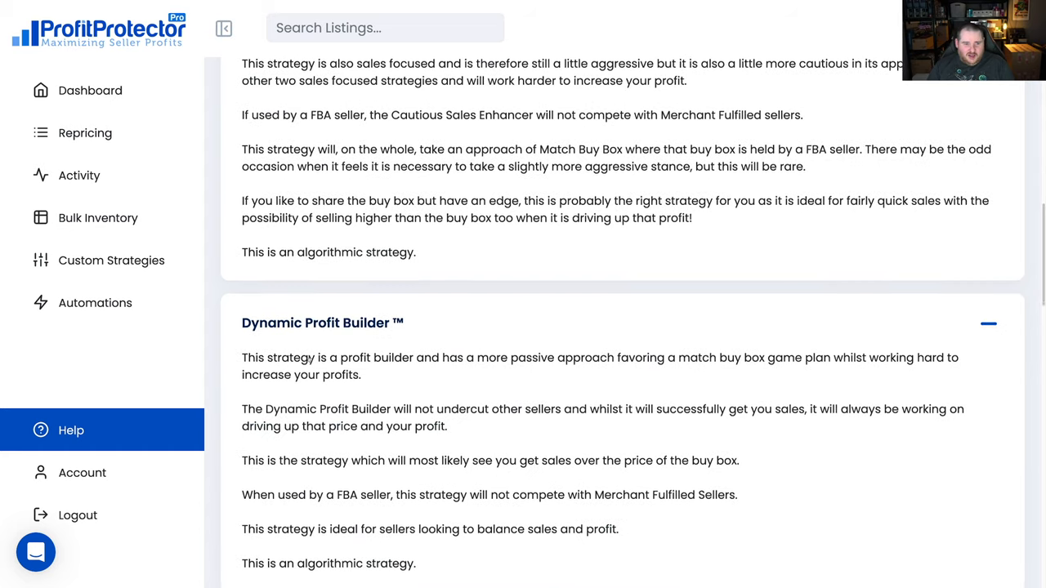
scroll(down, 3)
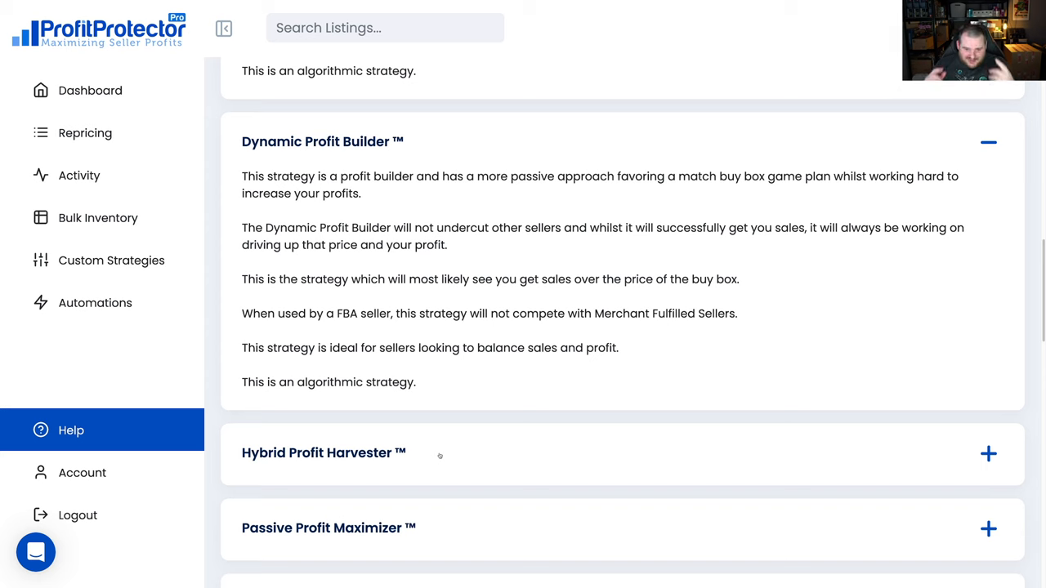
Scroll the strategy accordions and collapse the Passive Profit Maximizer and Match Buy Box descriptions
scroll(down, 3)
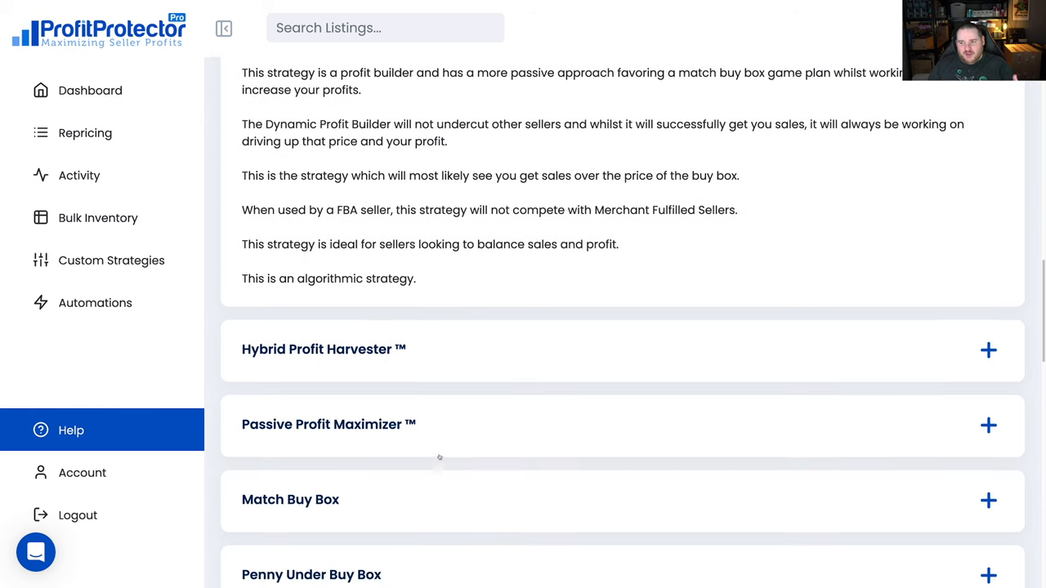
scroll(down, 3)
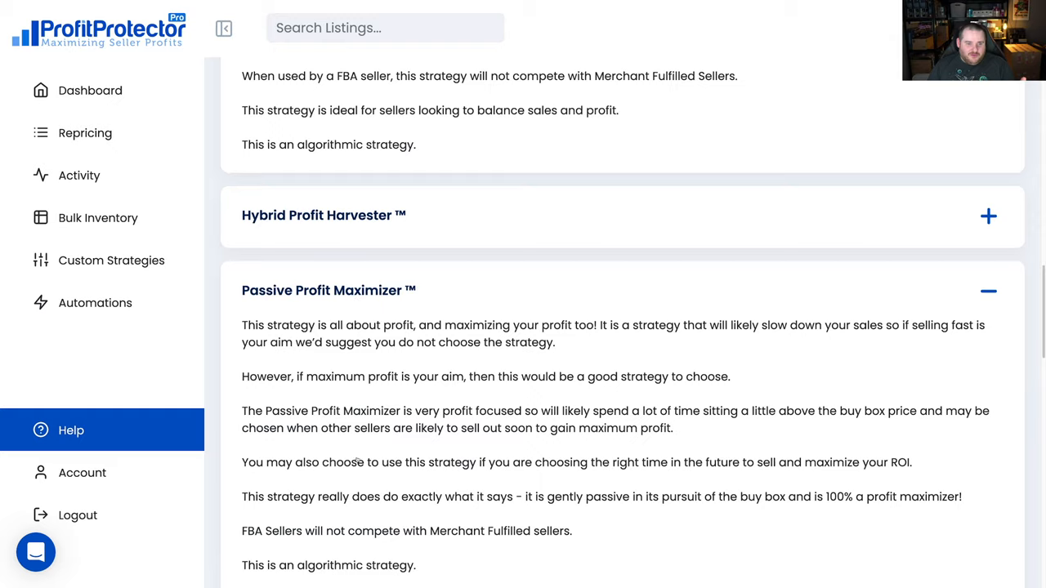
scroll(down, 3)
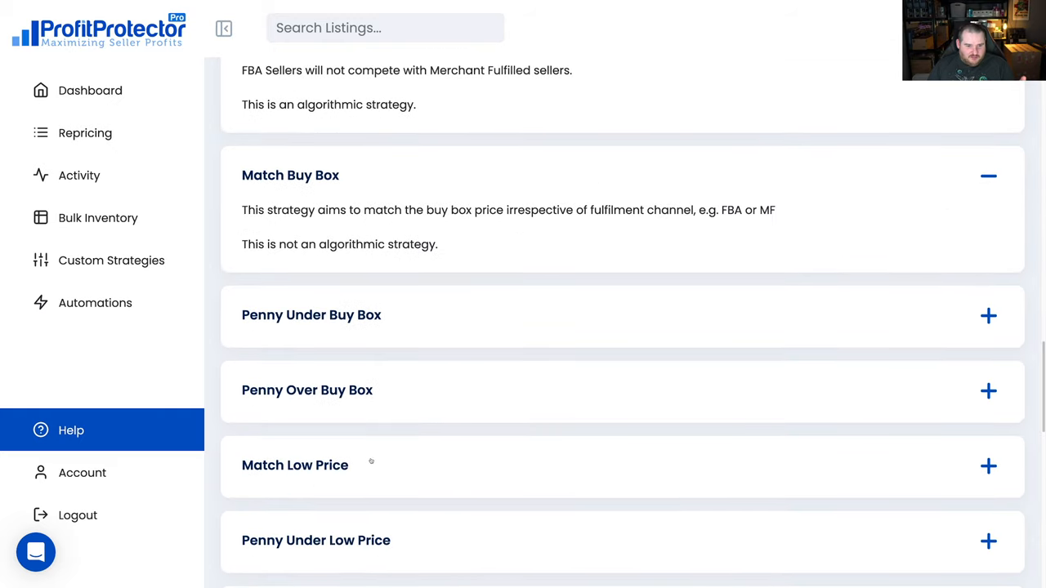
scroll(up, 3)
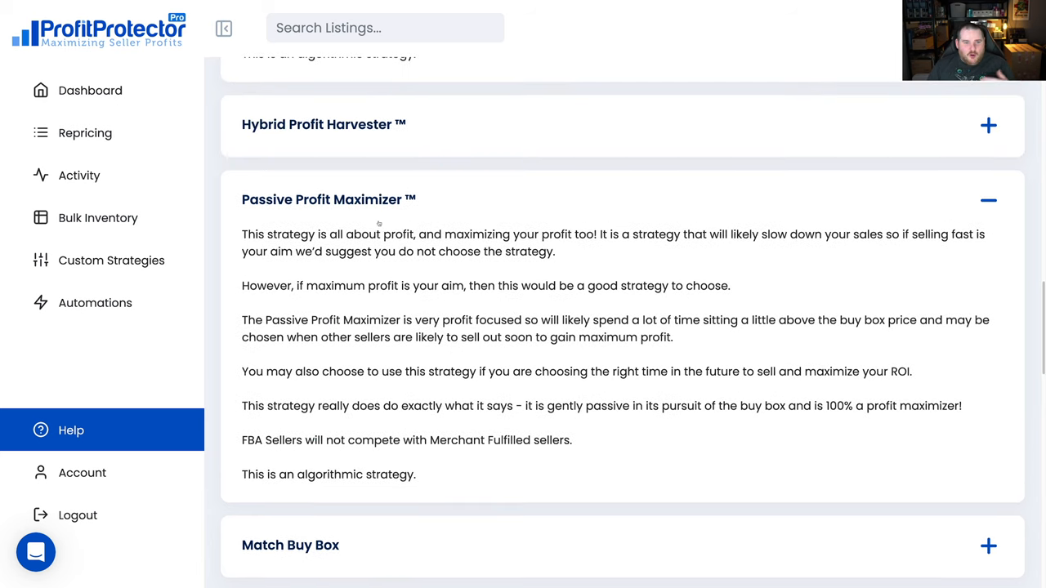
click(988, 199)
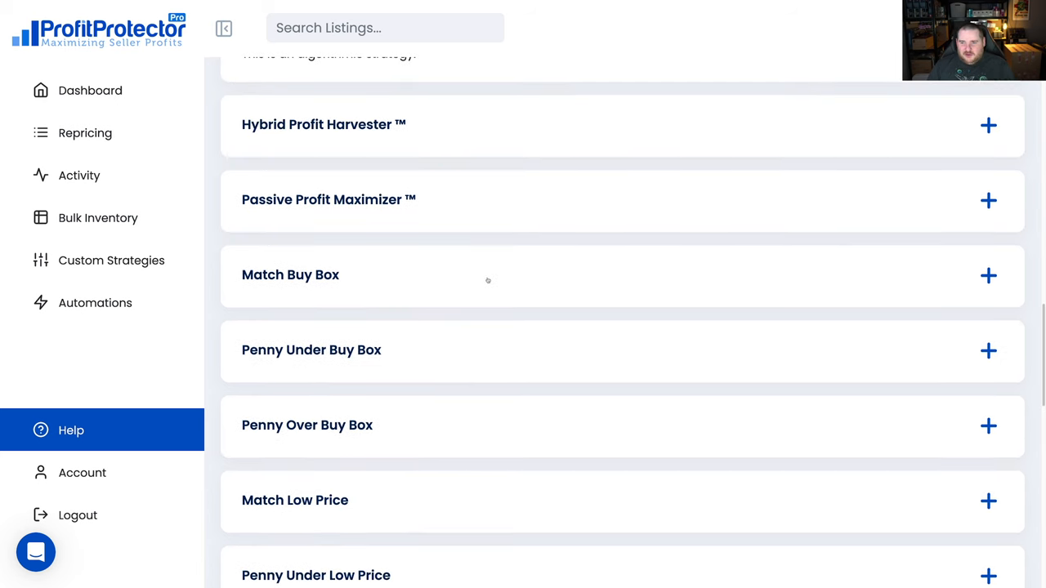
mouse_move(534, 240)
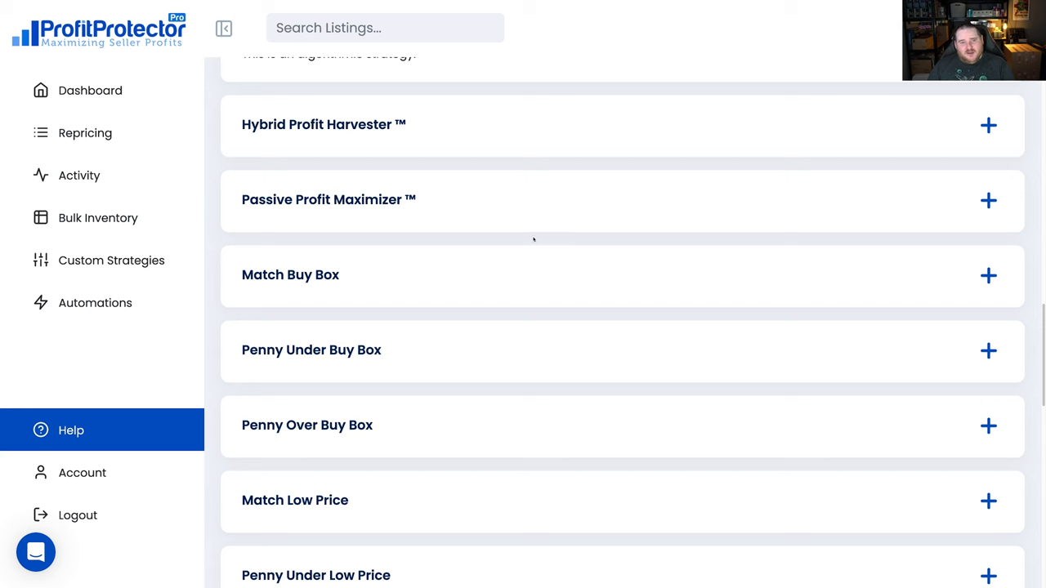
mouse_move(318, 282)
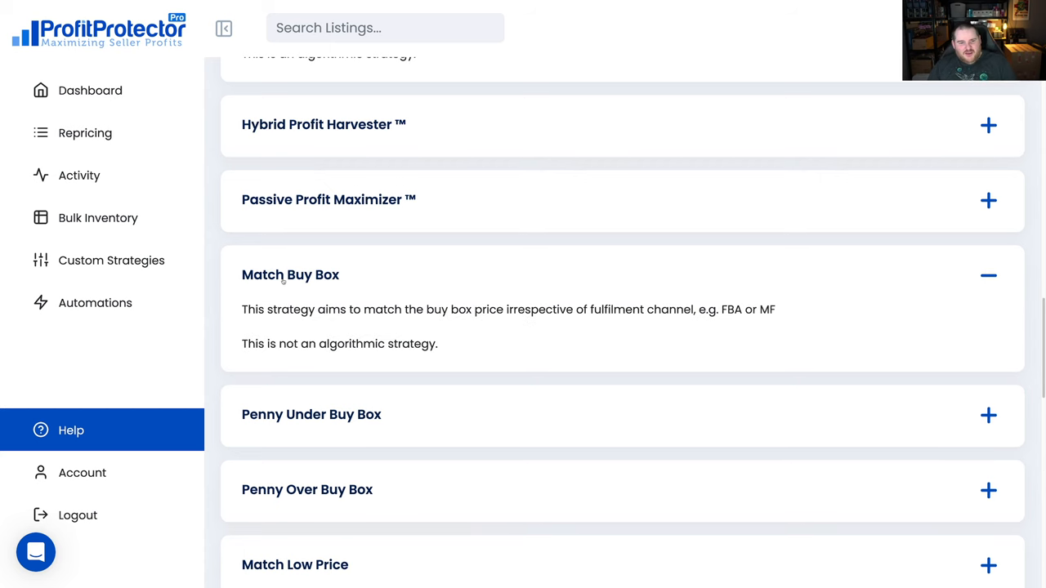
click(988, 275)
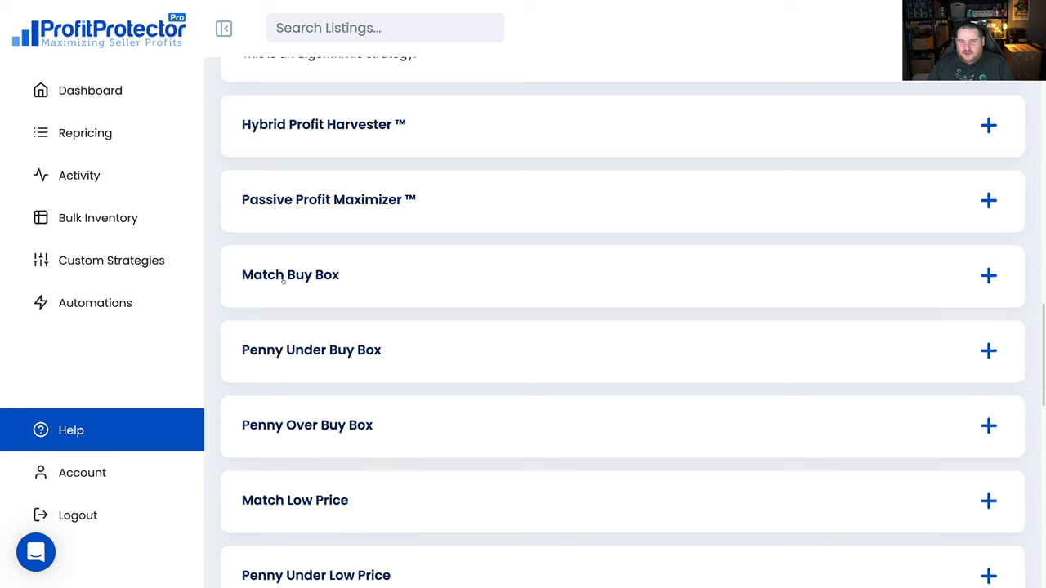
mouse_move(347, 276)
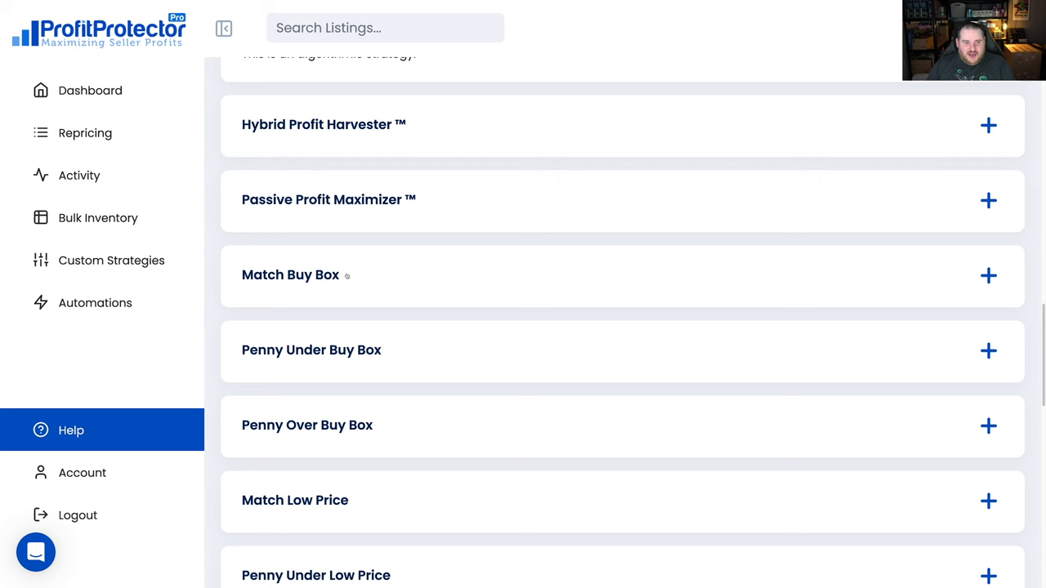
mouse_move(472, 330)
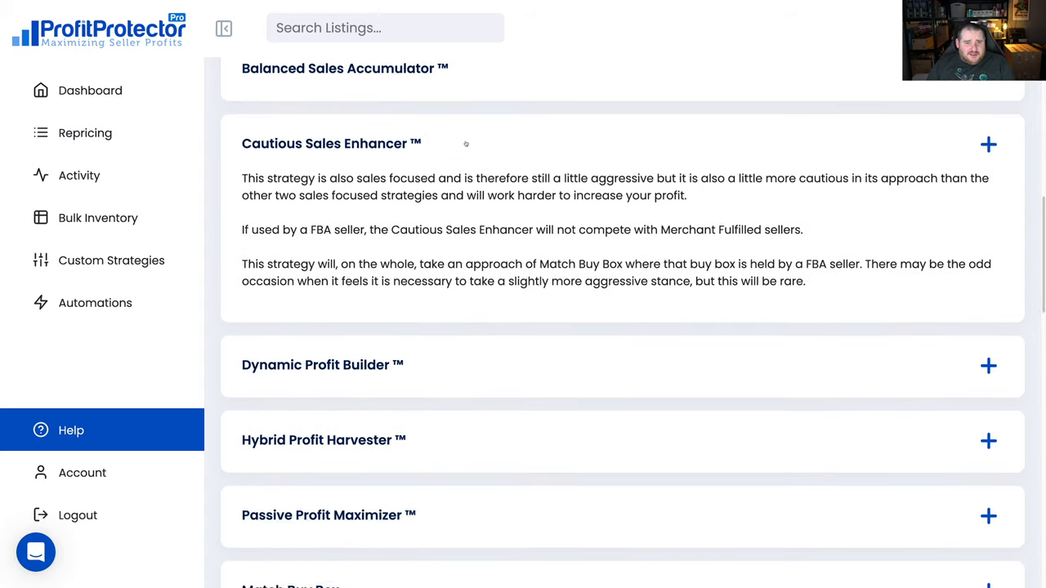
Scroll the help page once more, then go to the Account page
scroll(up, 3)
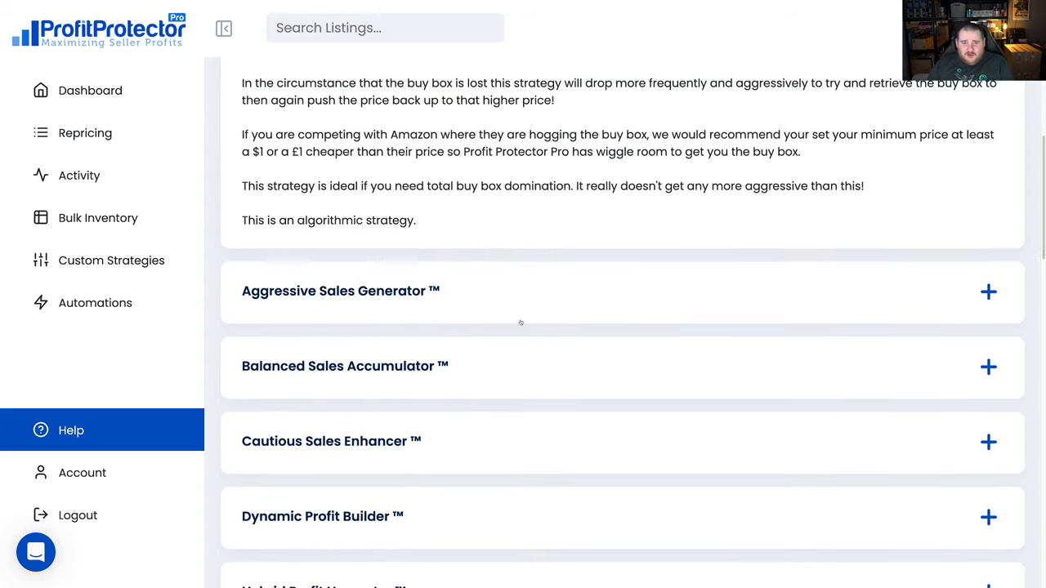
scroll(down, 3)
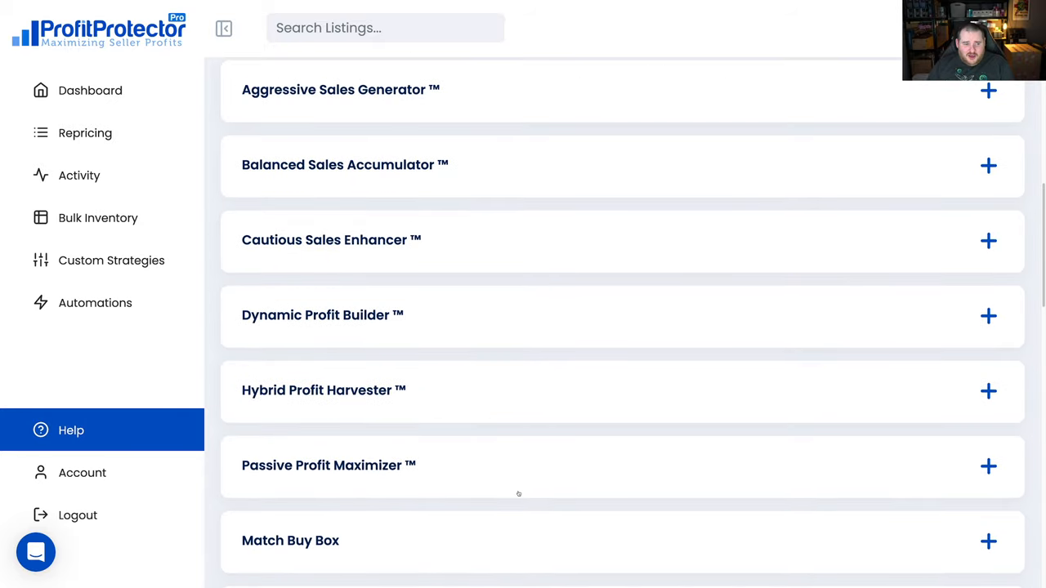
mouse_move(553, 251)
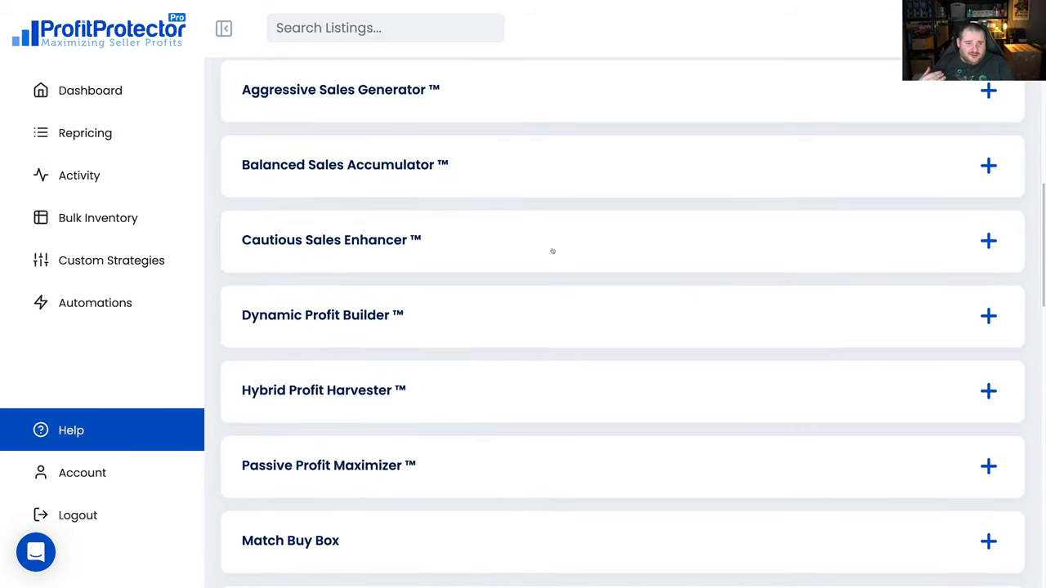
mouse_move(536, 309)
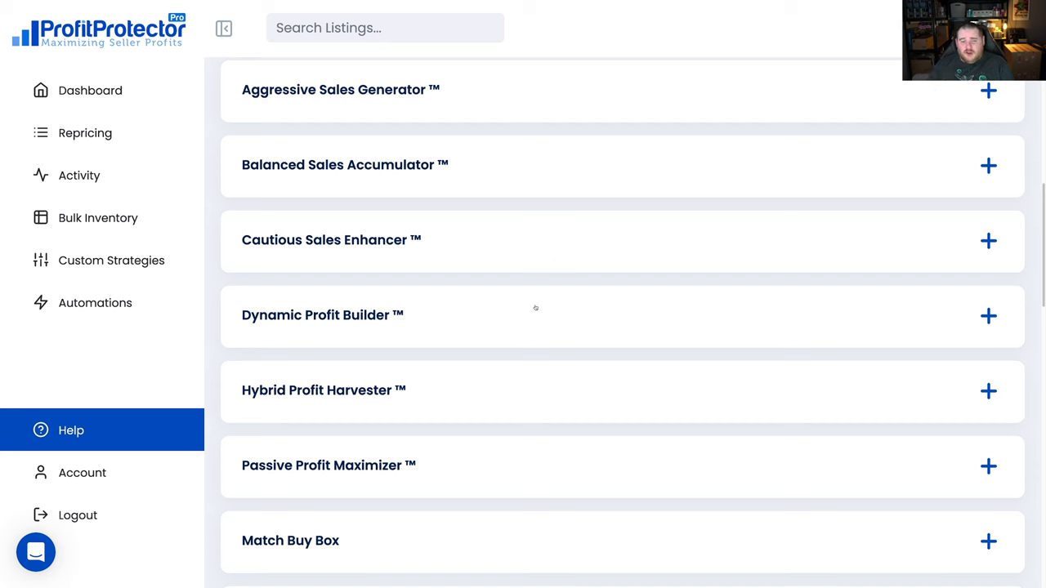
mouse_move(478, 468)
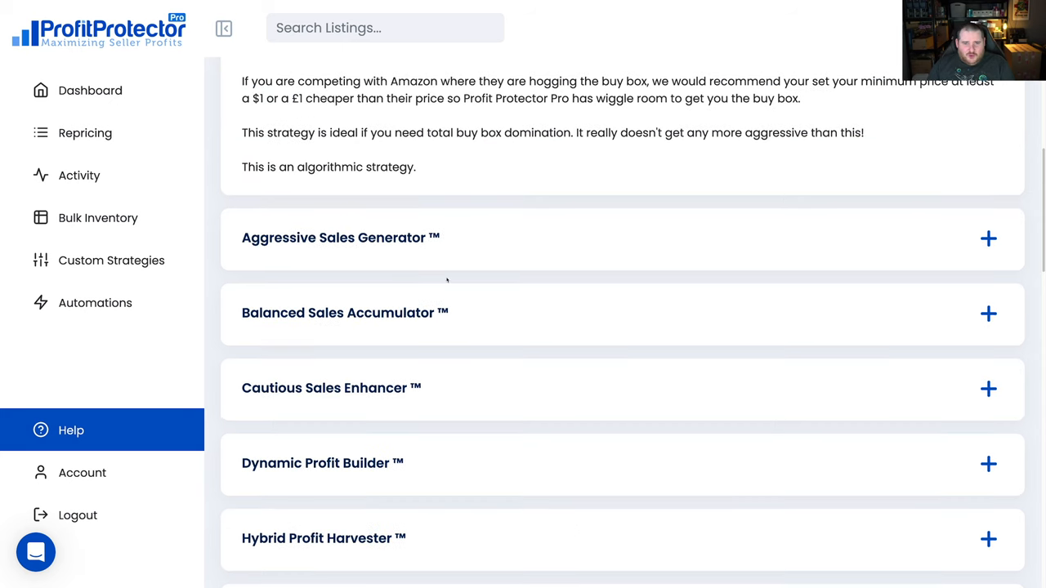
scroll(up, 3)
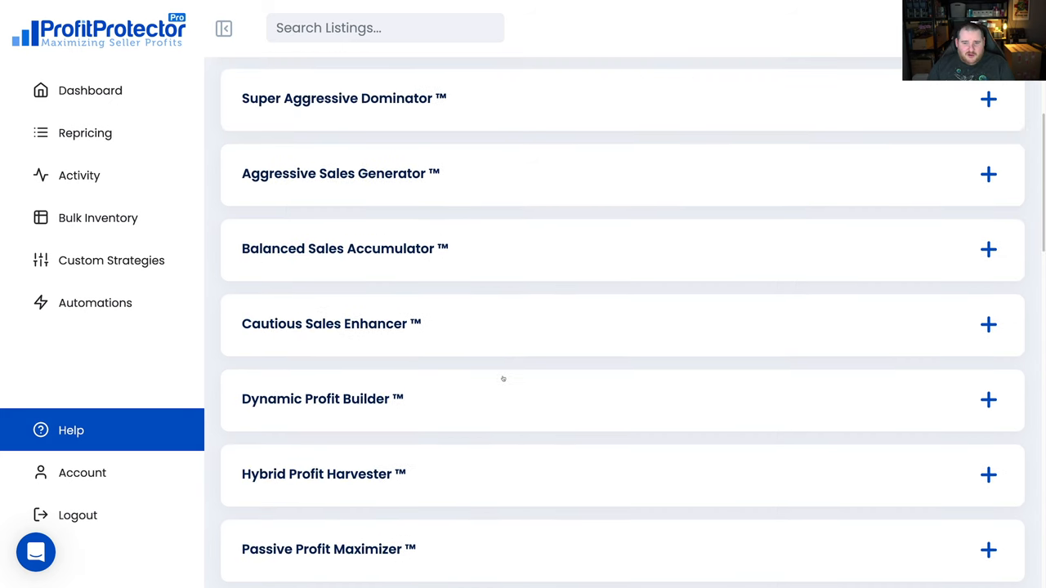
scroll(down, 3)
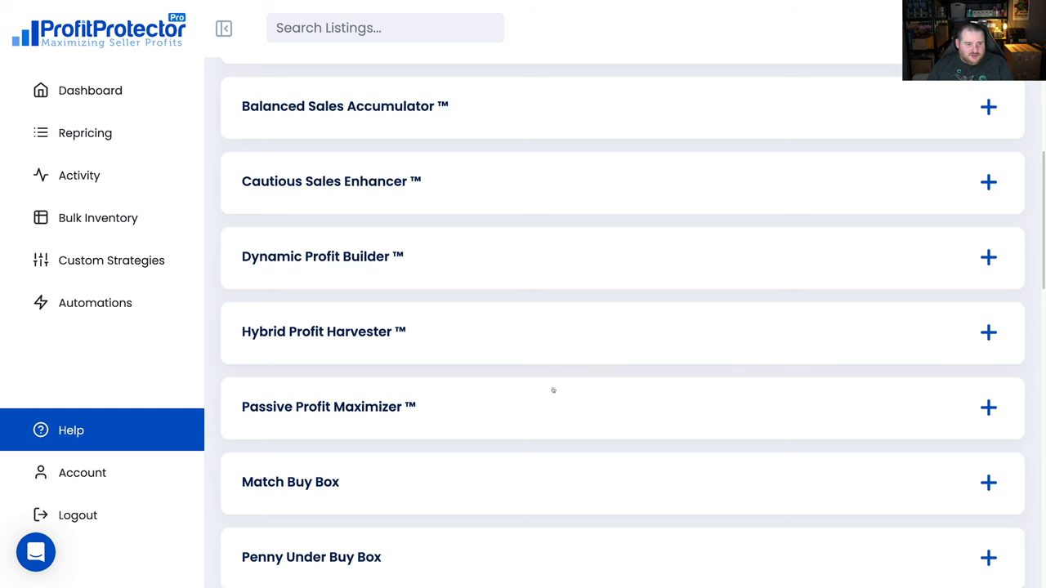
click(81, 472)
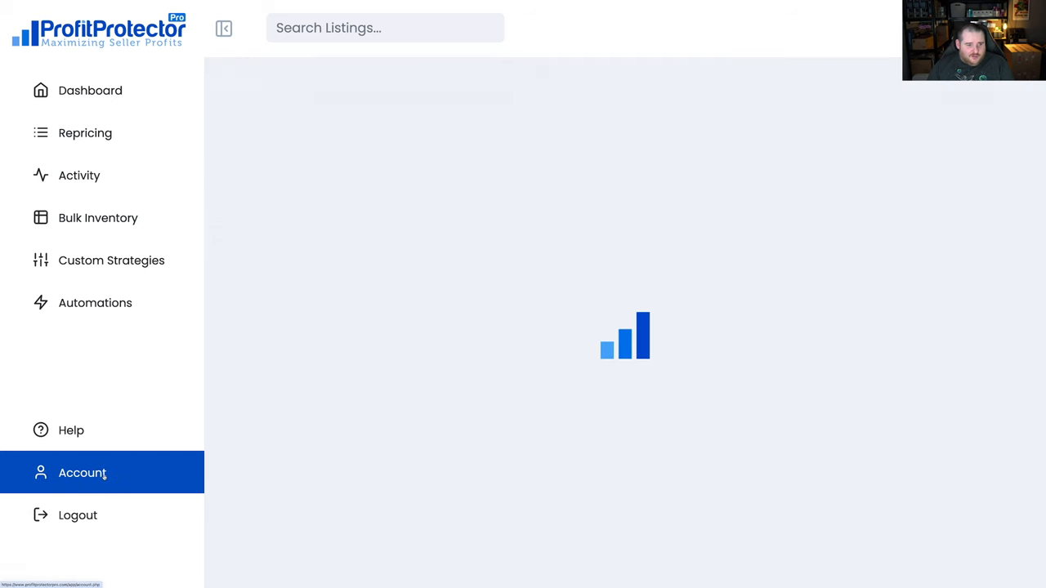
Open the PPP Settings tab and check the default strategy options, keeping Cautious Sales Enhancer
click(82, 473)
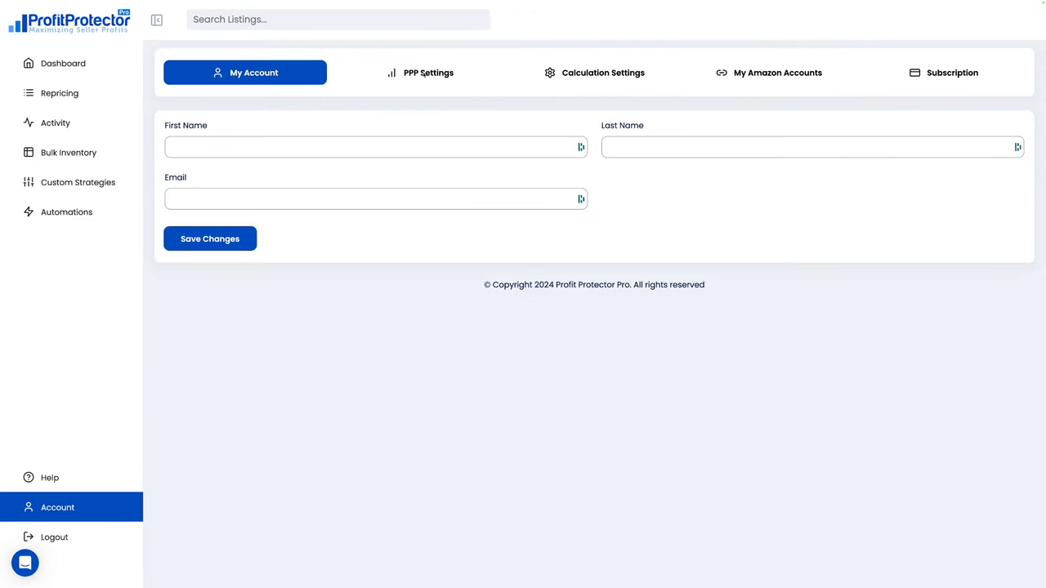
click(418, 72)
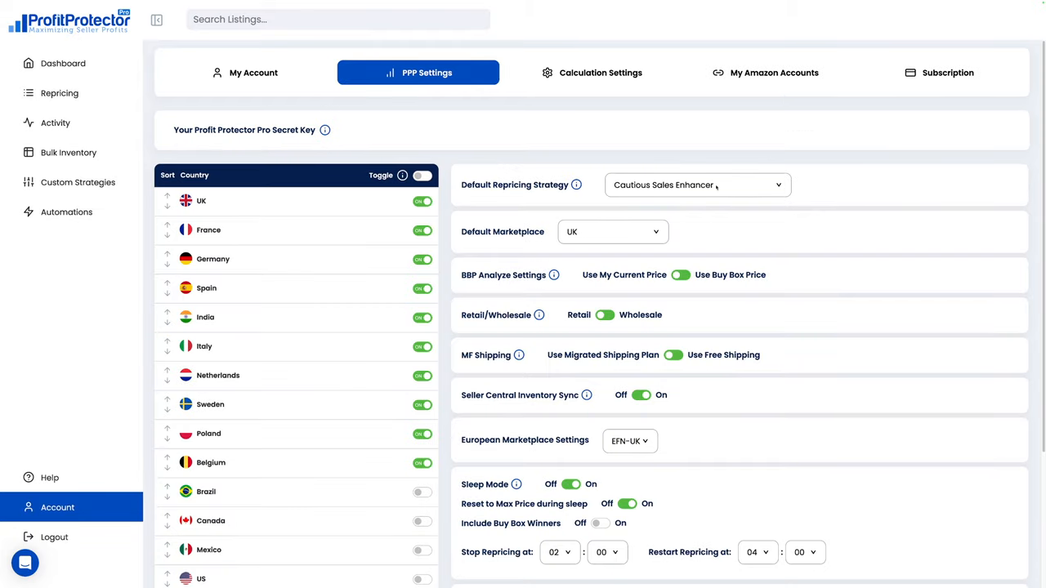
click(695, 185)
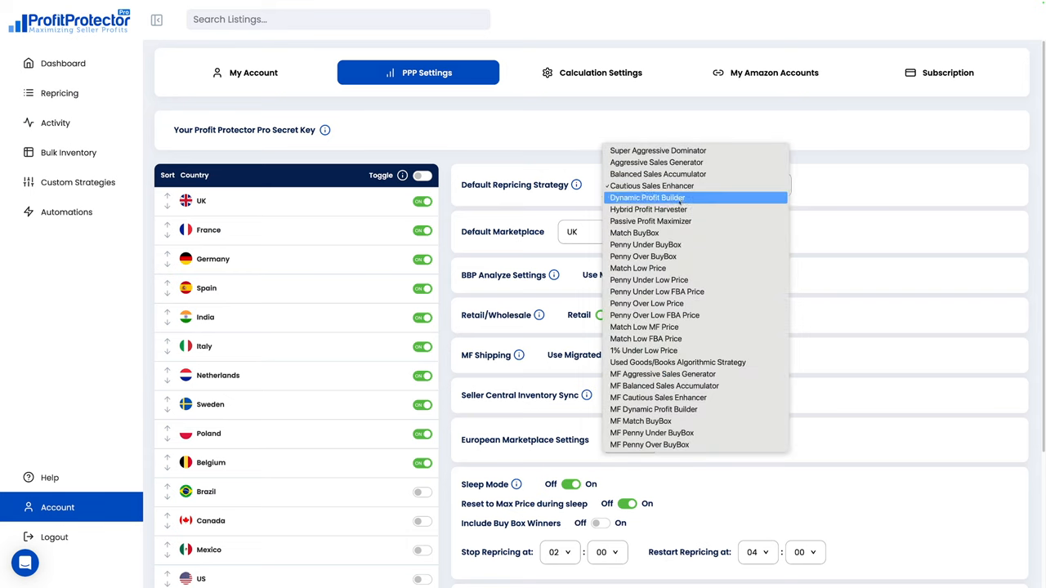
click(652, 185)
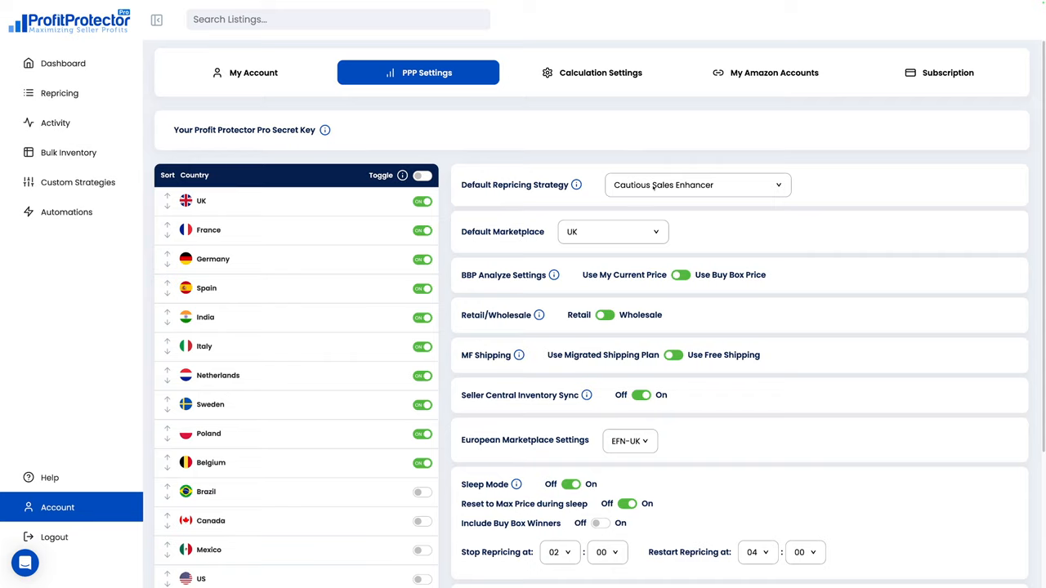
Scroll through the PPP Settings, then switch to Calculation Settings on Min & Max Automation
scroll(down, 3)
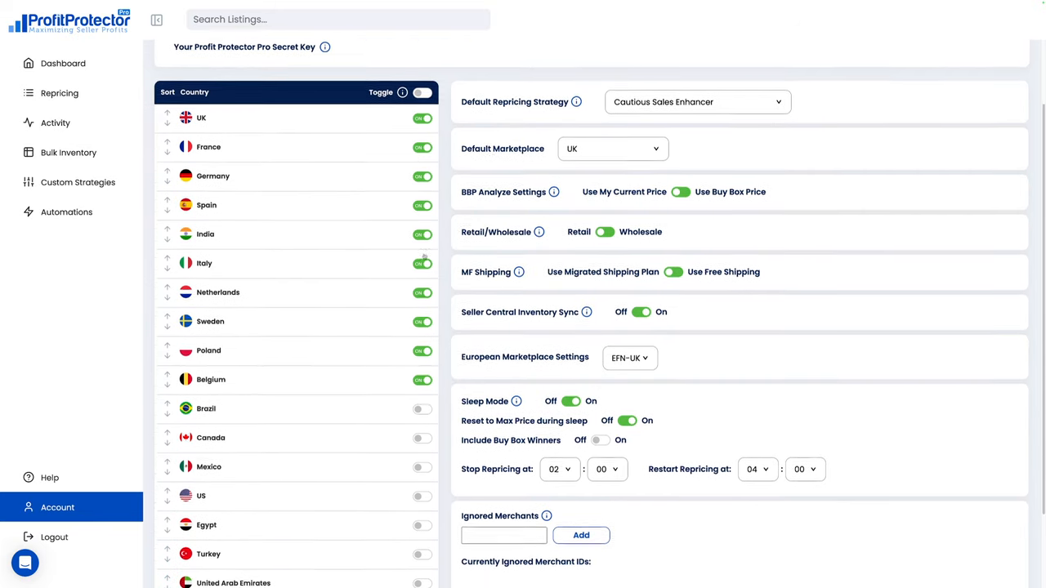
scroll(down, 3)
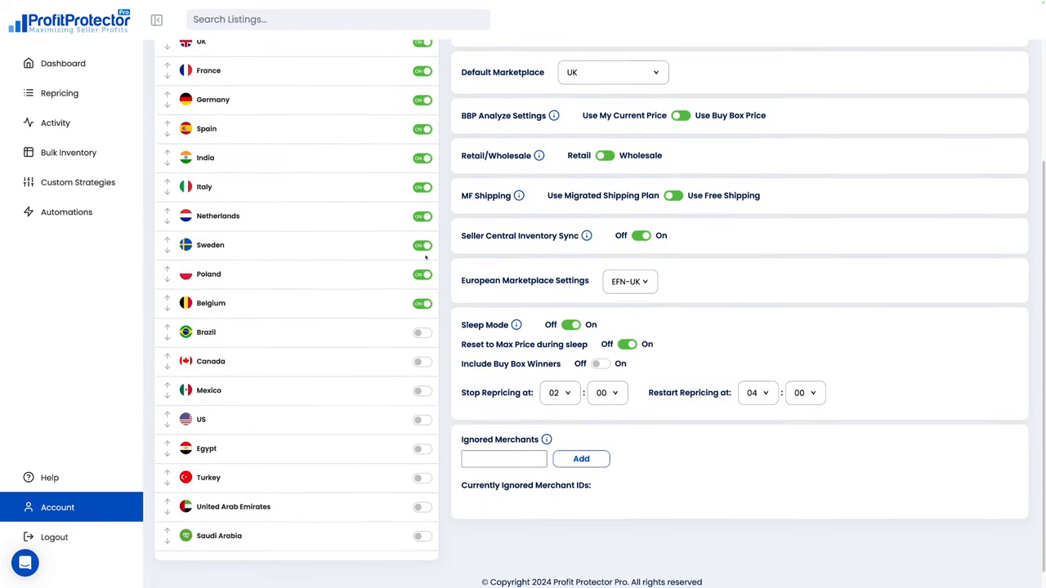
scroll(up, 3)
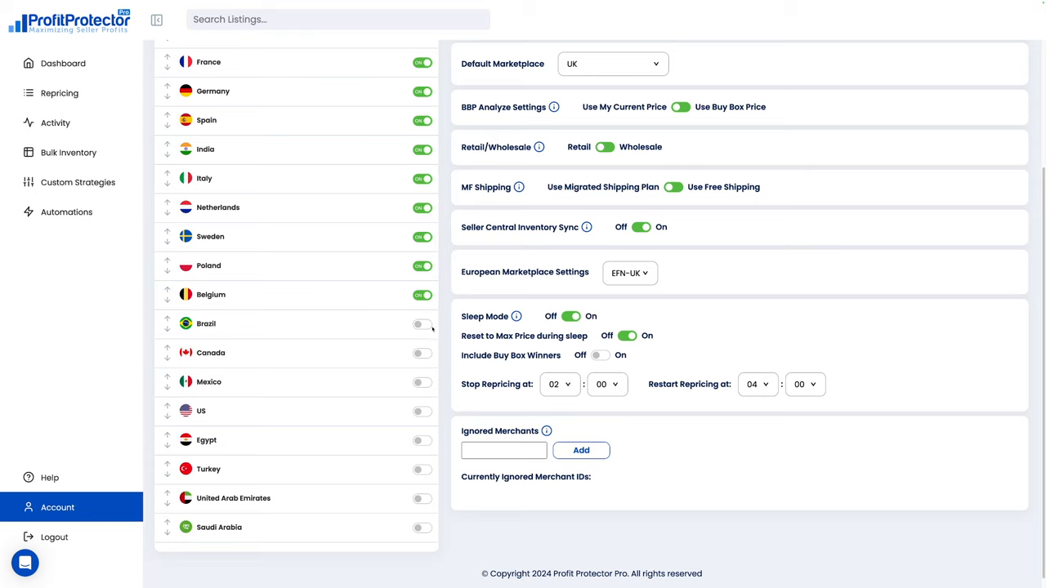
scroll(up, 3)
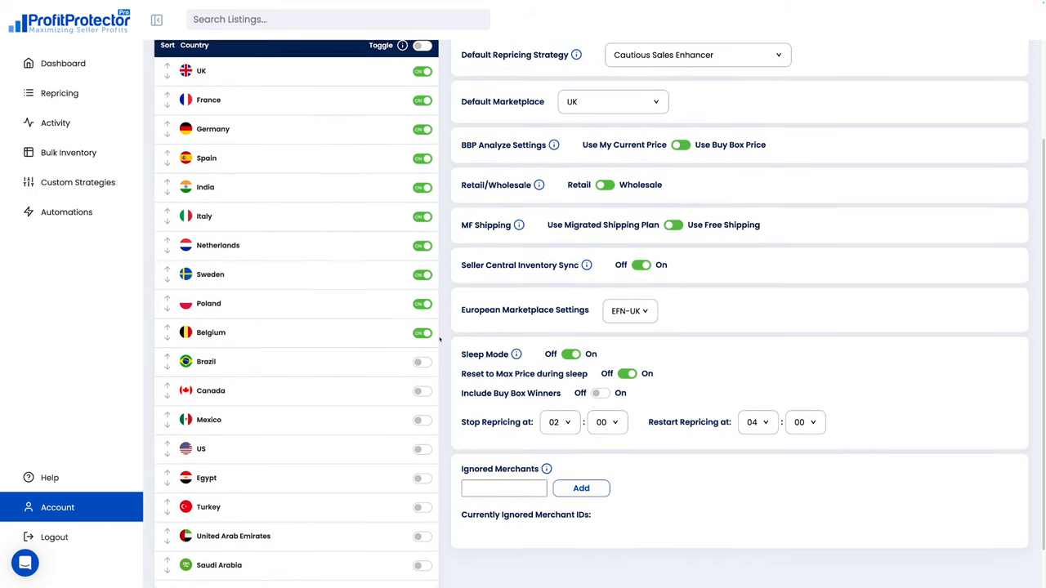
scroll(up, 3)
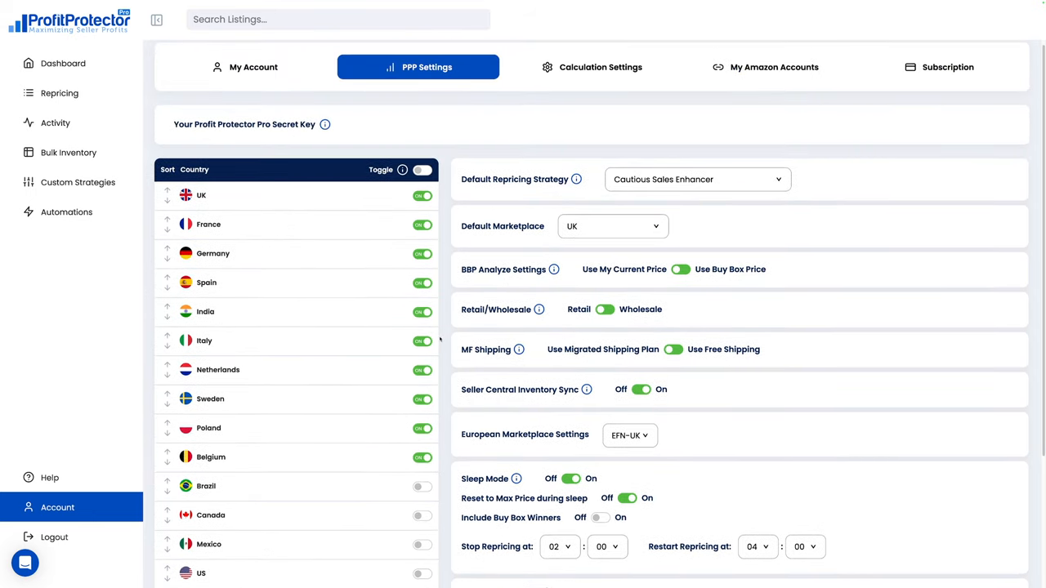
scroll(down, 3)
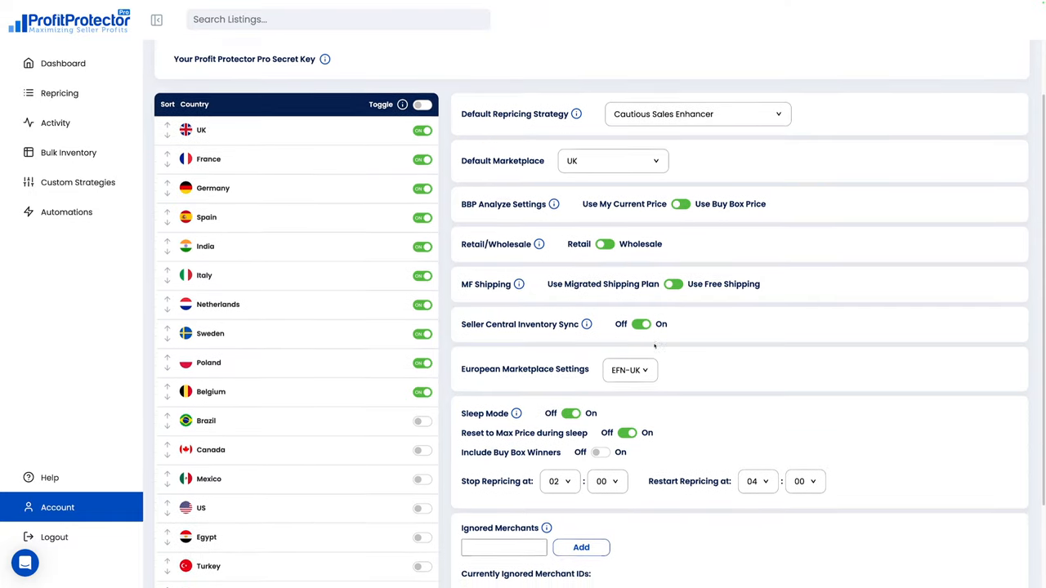
scroll(down, 3)
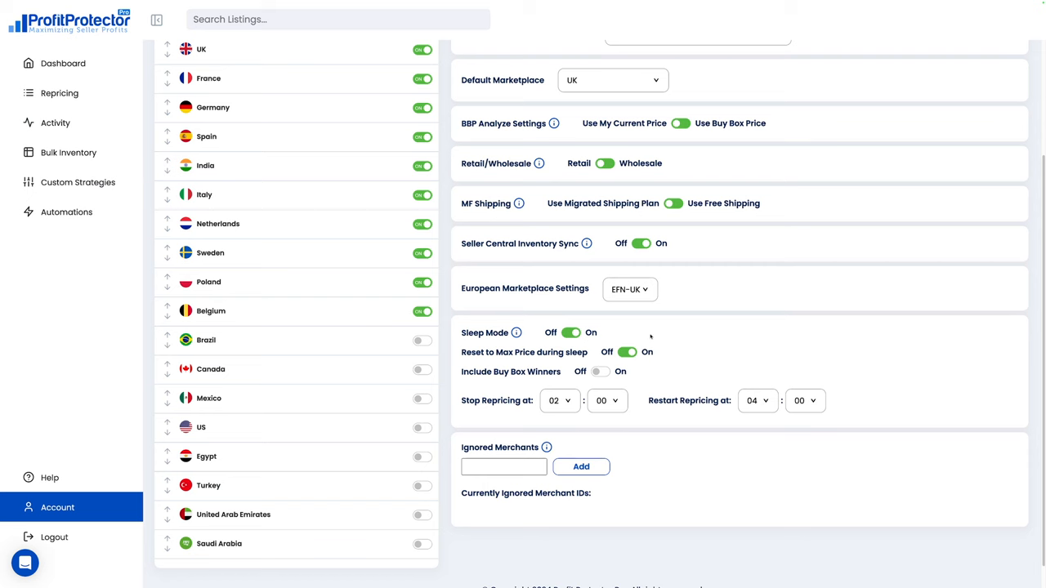
mouse_move(592, 376)
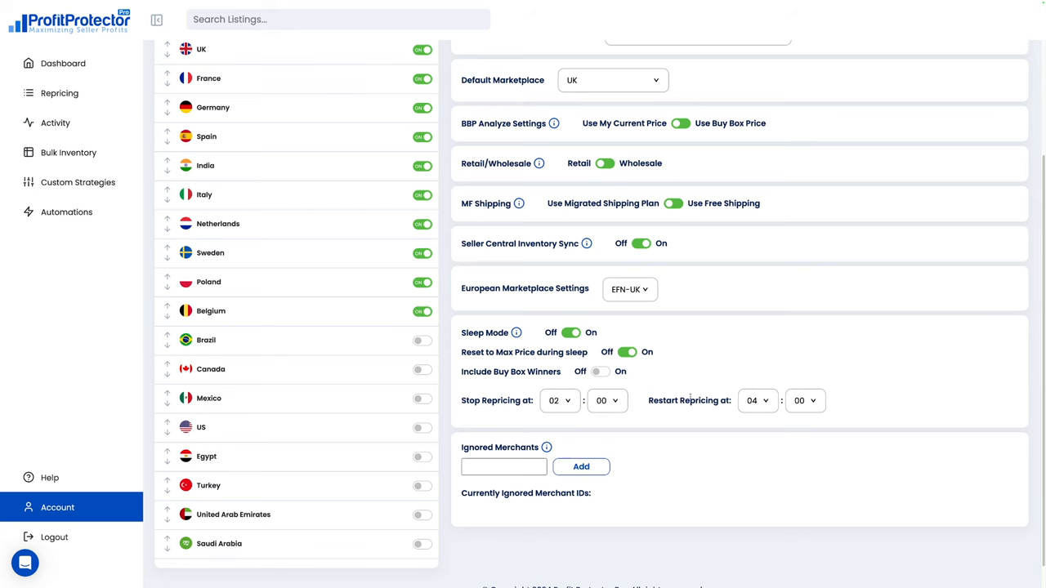
scroll(up, 3)
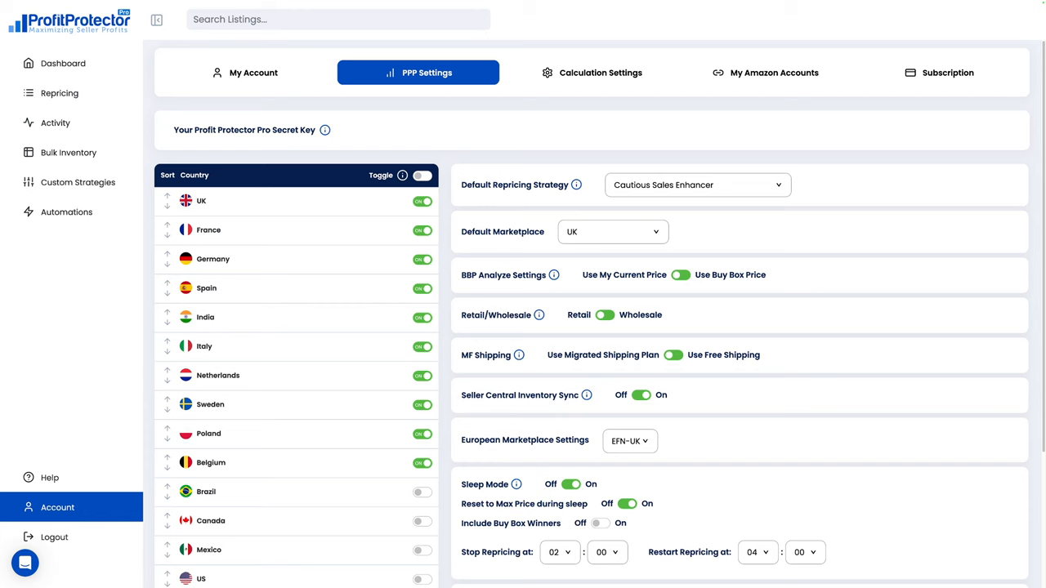
click(600, 73)
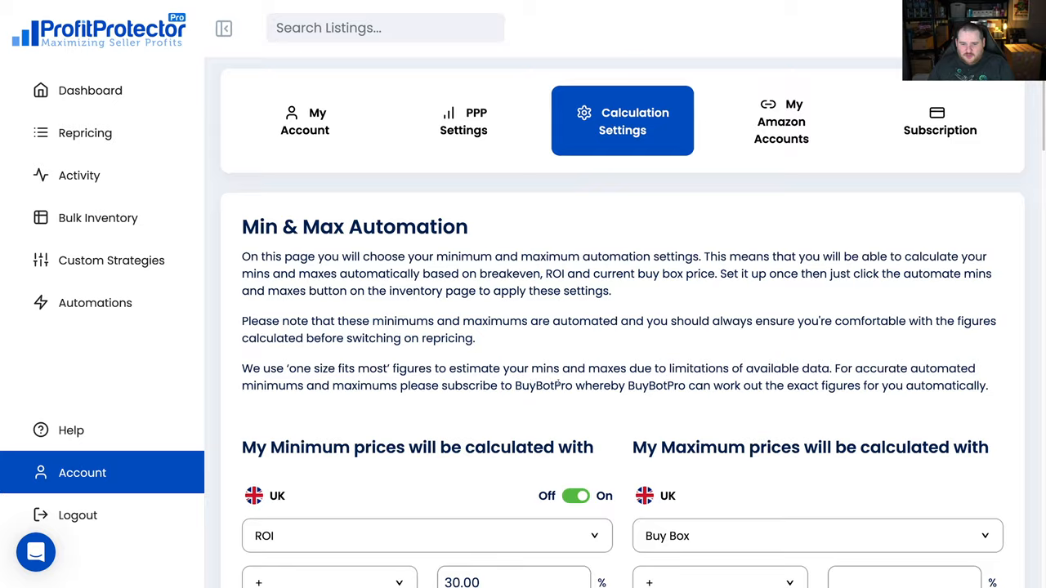
Scroll the Min & Max Automation page, then go to the Repricing listings page
scroll(down, 3)
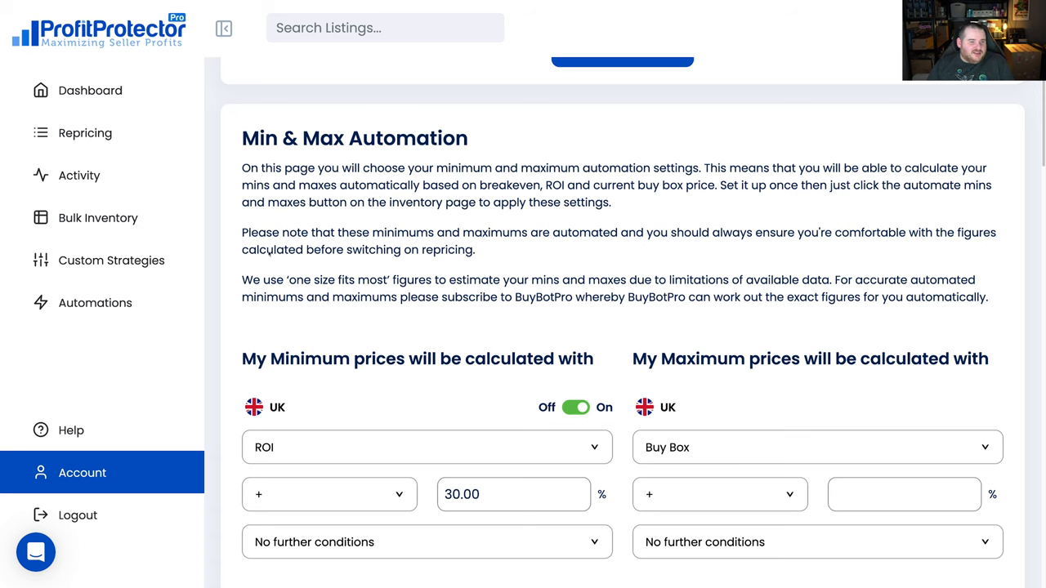
click(85, 133)
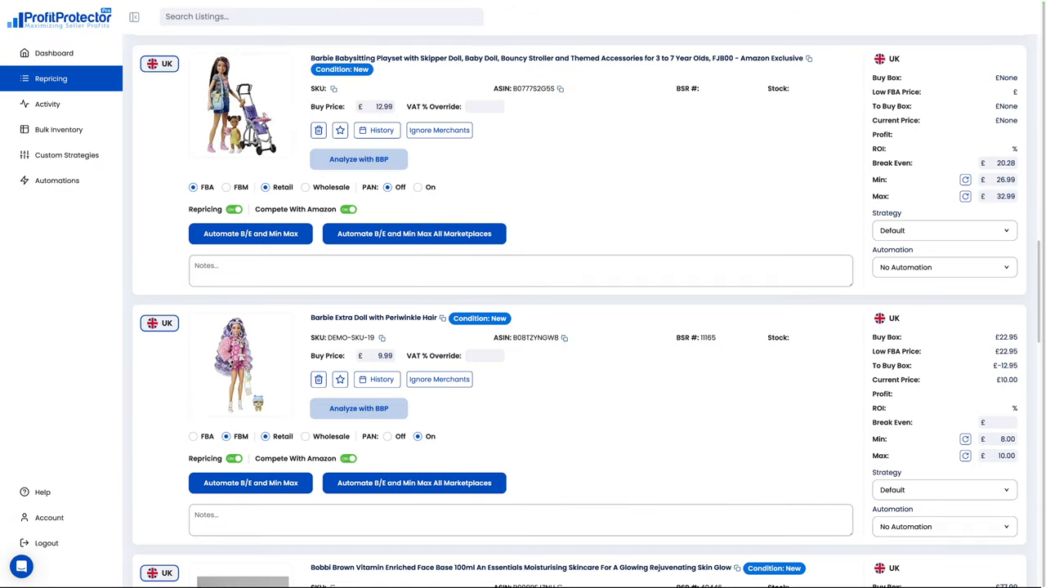
mouse_move(865, 229)
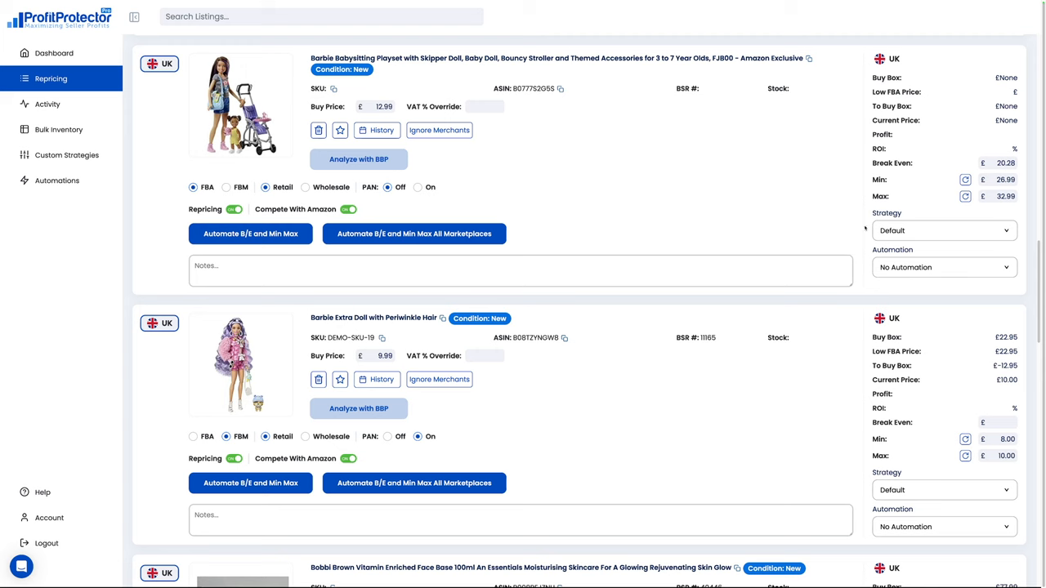
mouse_move(803, 215)
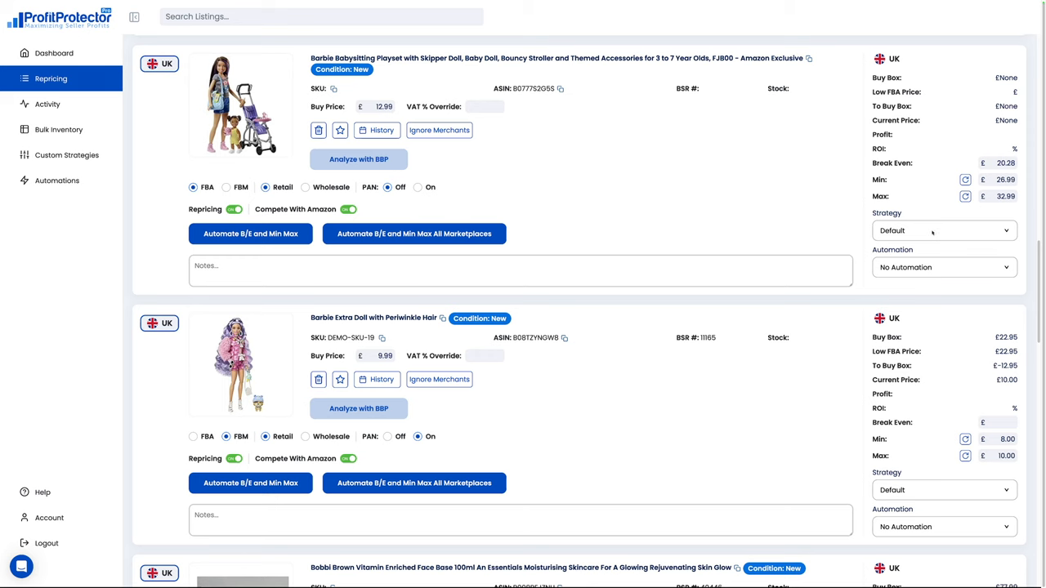
click(940, 231)
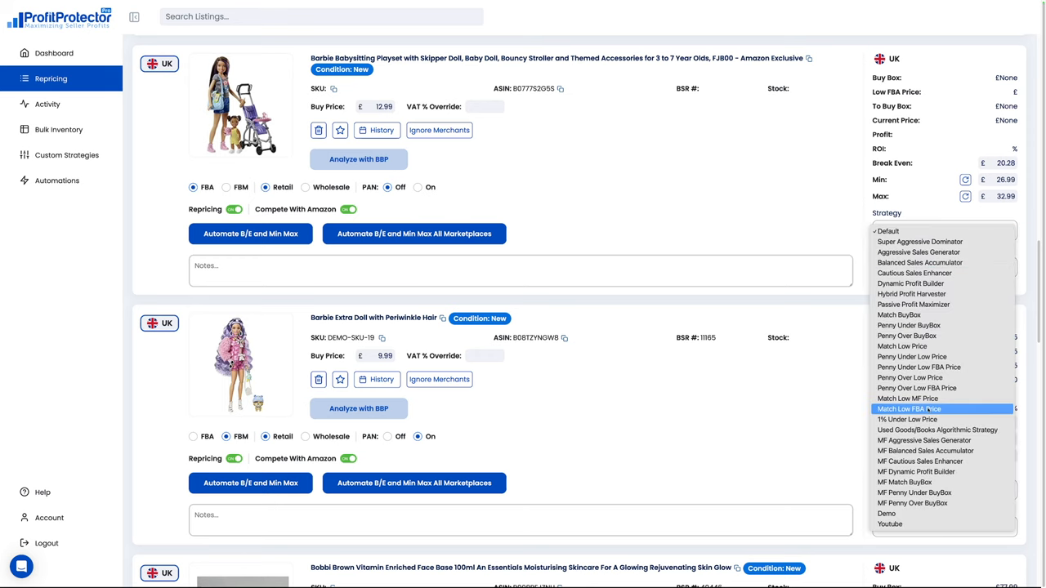
mouse_move(869, 223)
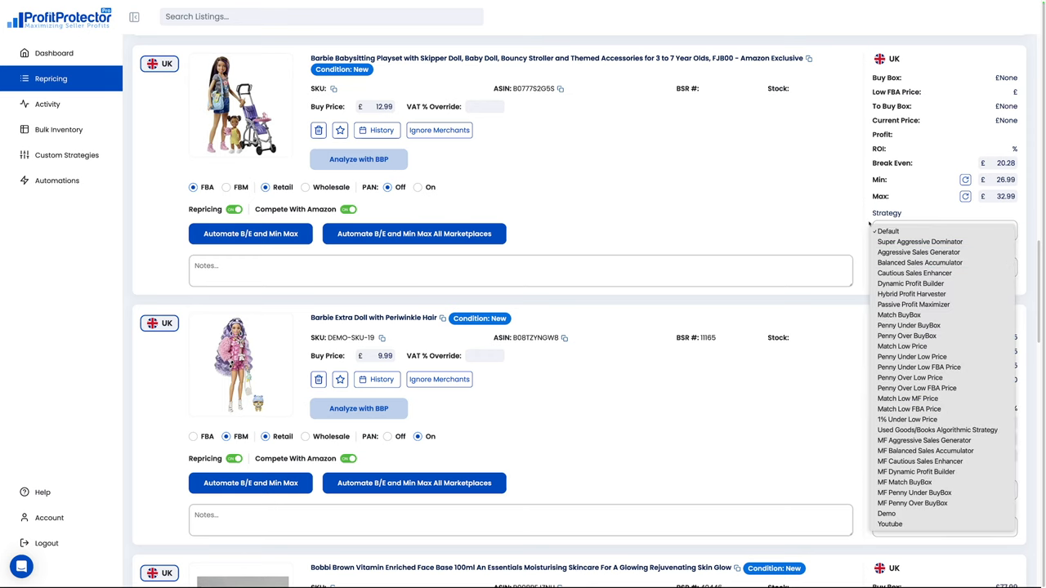
mouse_move(911, 294)
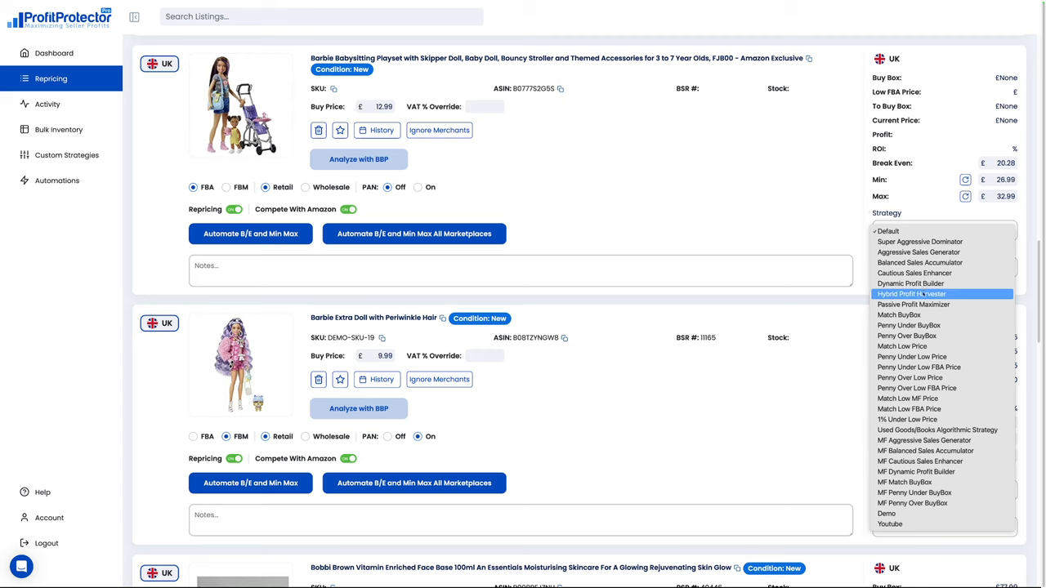
click(889, 231)
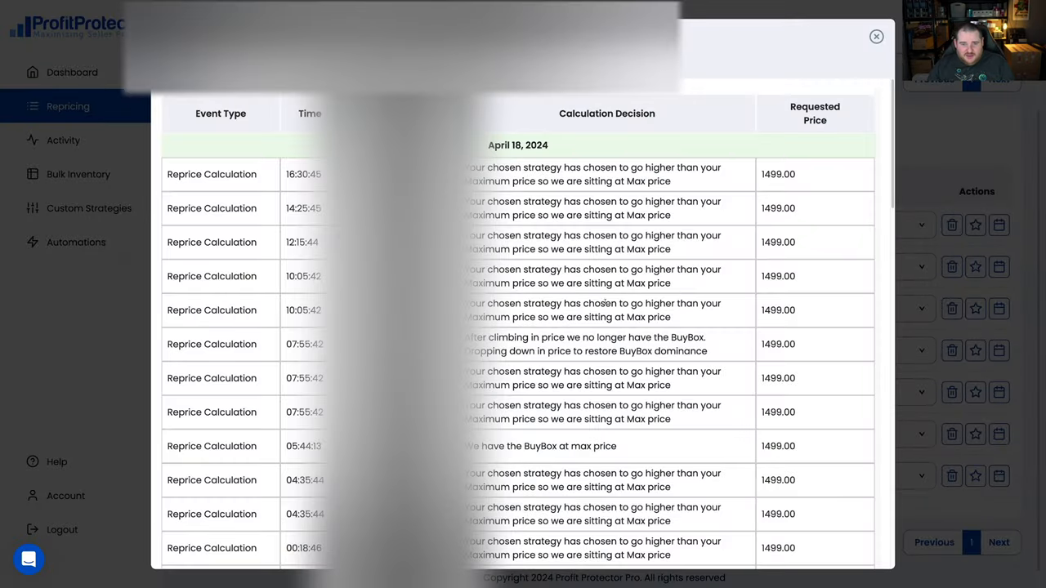
Scroll the repricing history log, highlighting the requested price 1328.46
scroll(down, 3)
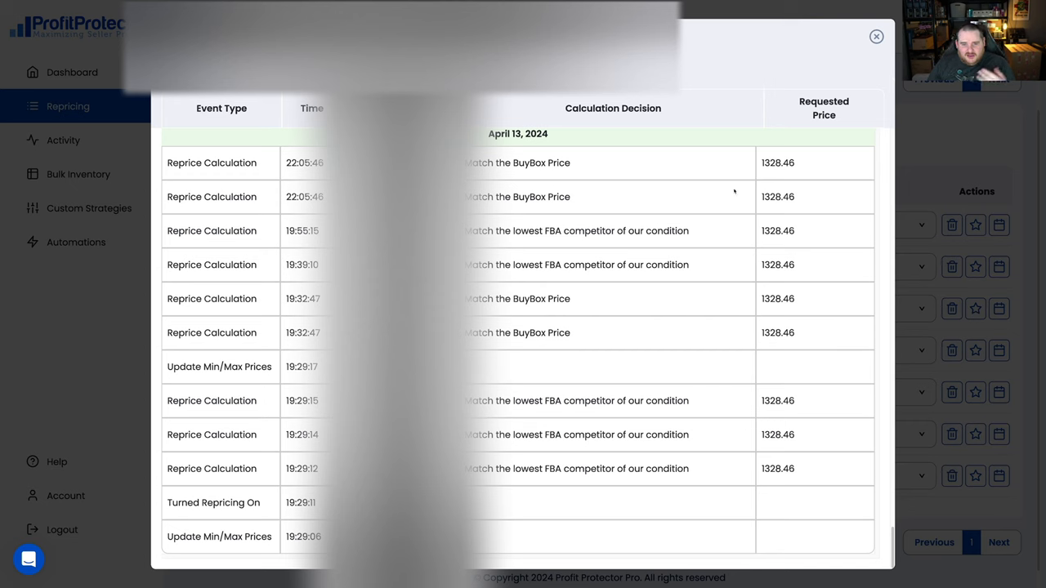
mouse_move(734, 196)
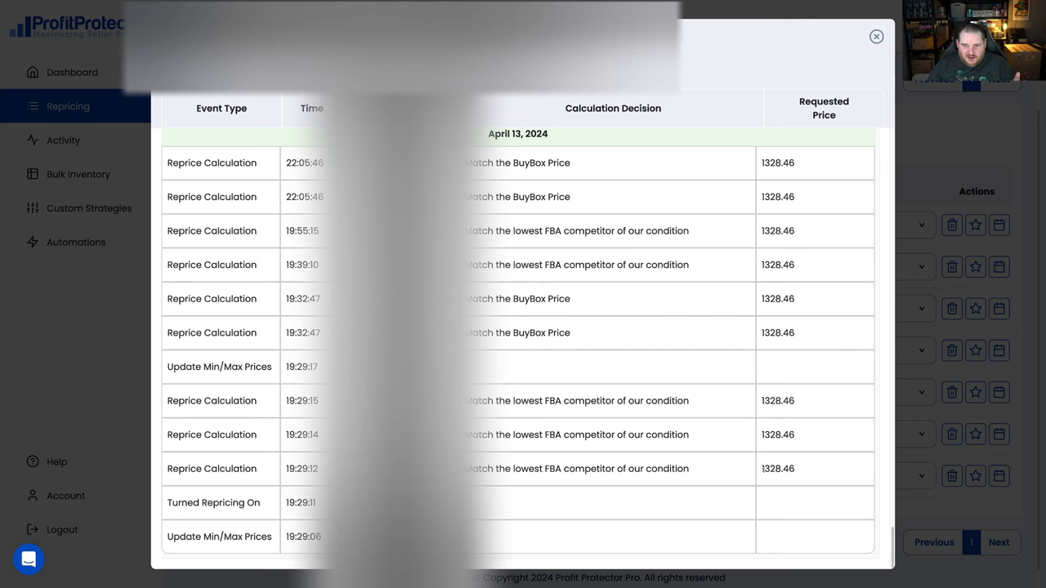
double_click(778, 468)
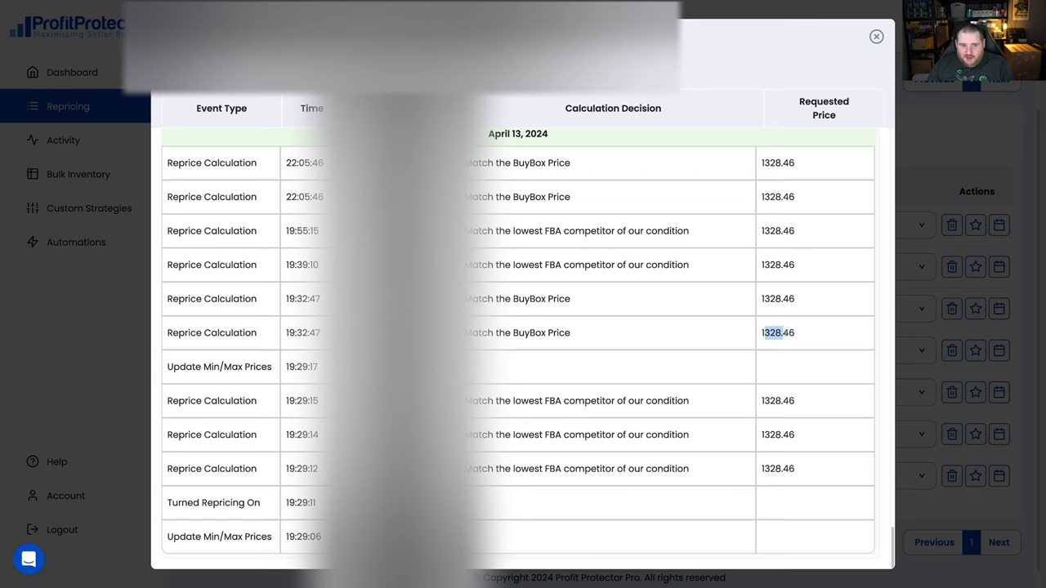
scroll(up, 3)
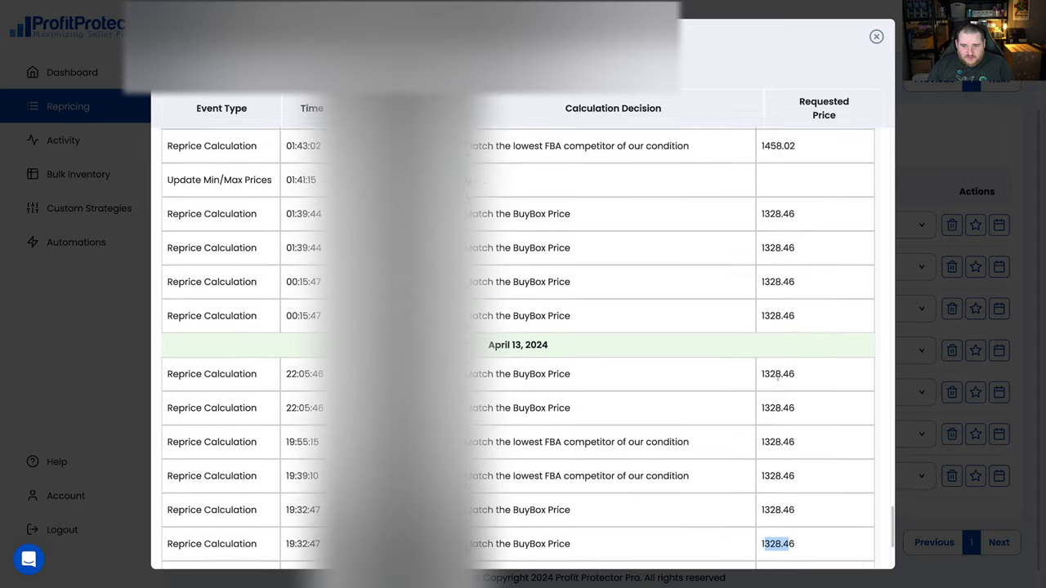
scroll(up, 3)
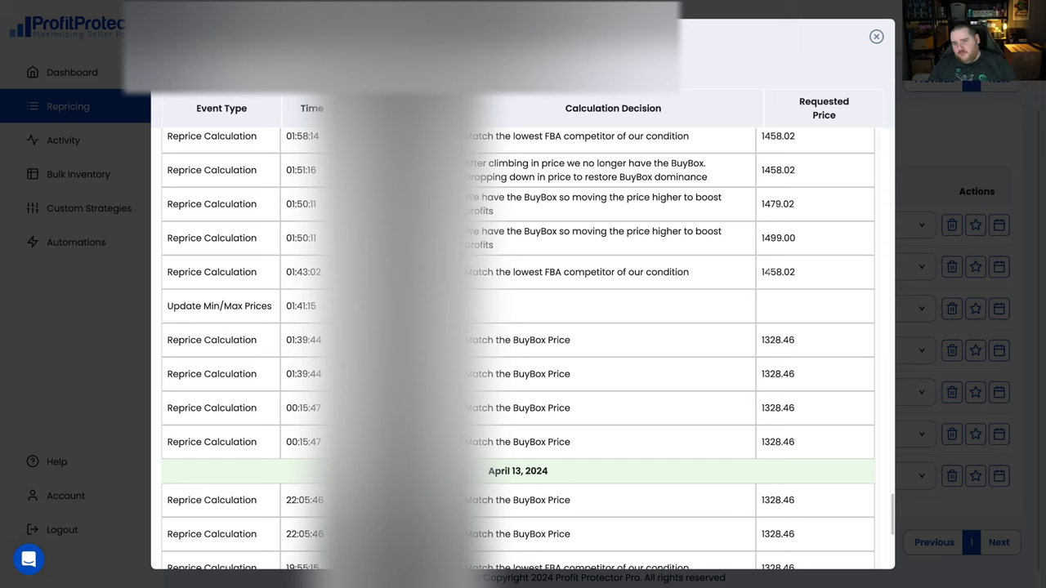
mouse_move(506, 260)
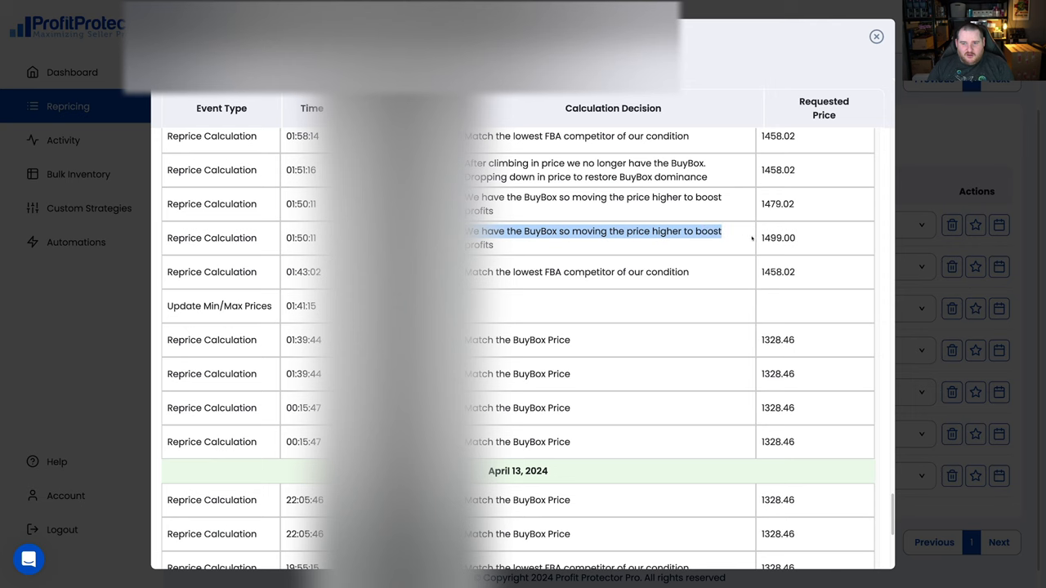
scroll(up, 3)
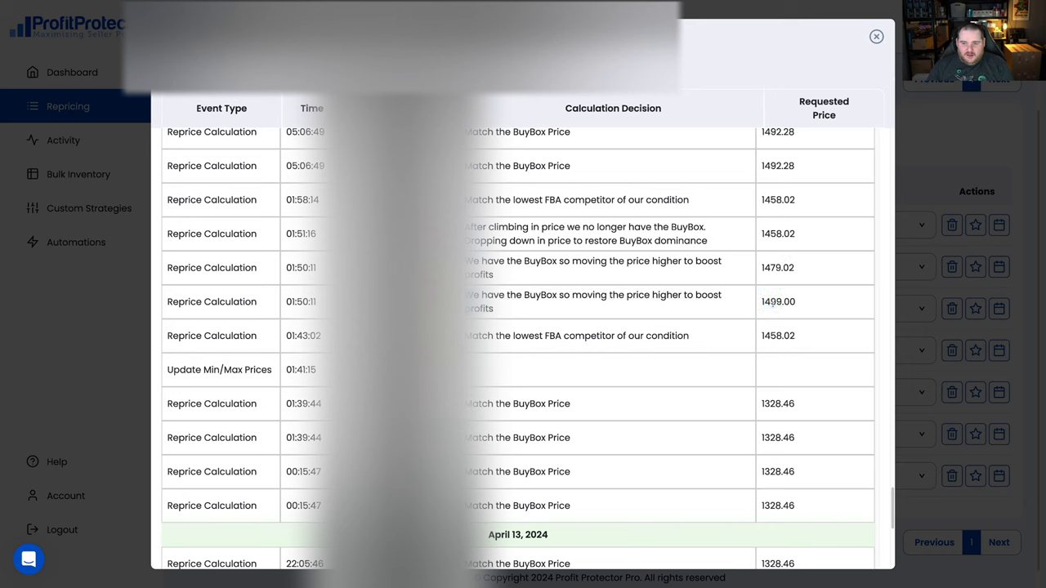
double_click(771, 302)
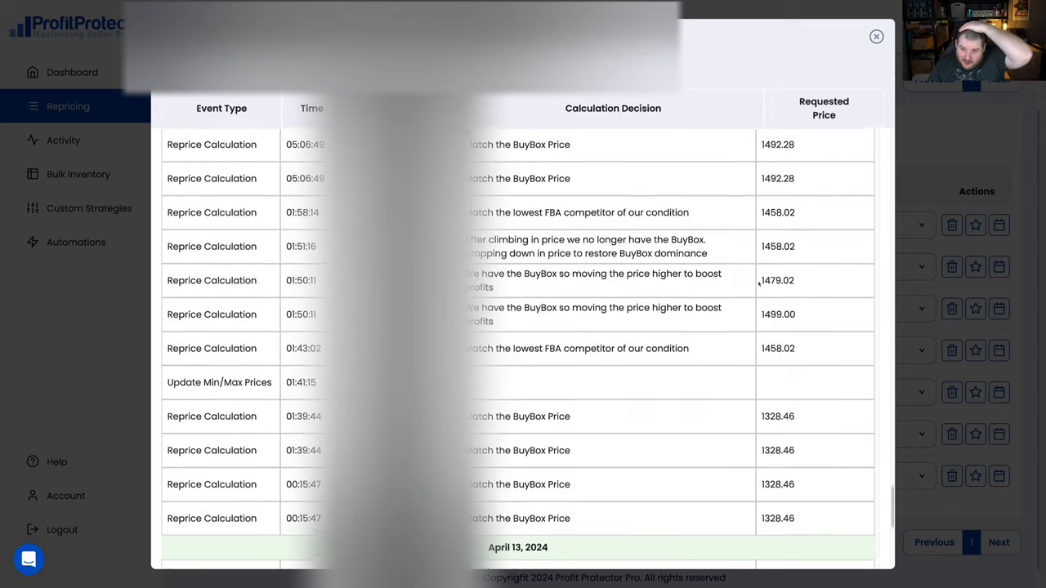
Scroll further back and highlight the requested price 1492.28
scroll(up, 3)
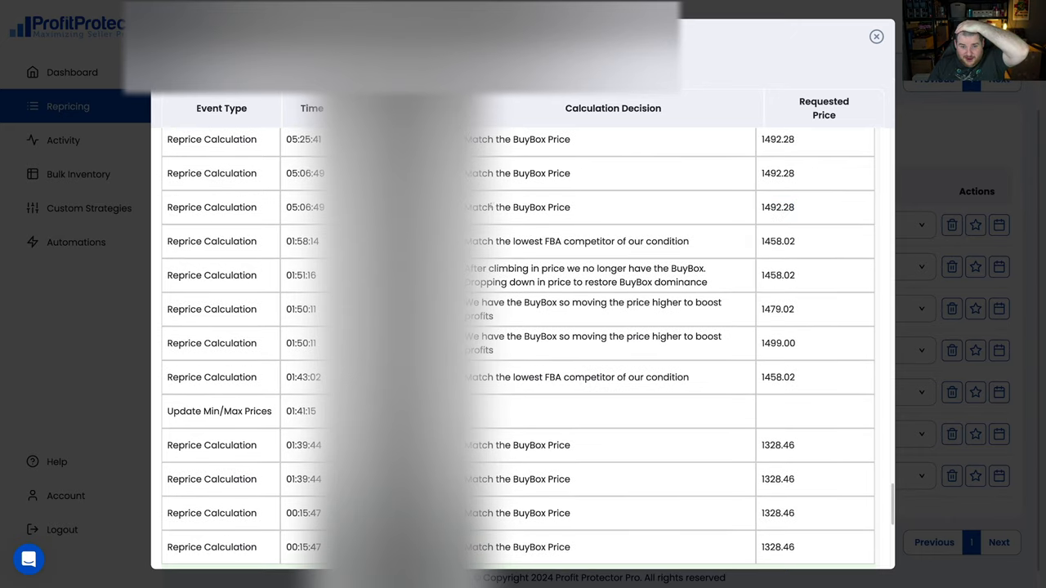
double_click(777, 207)
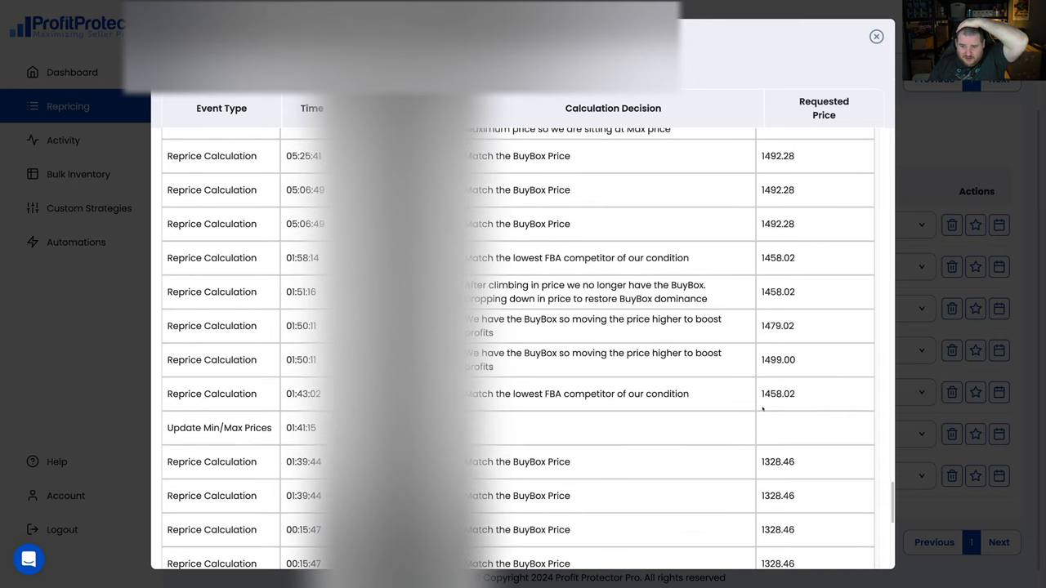
scroll(up, 3)
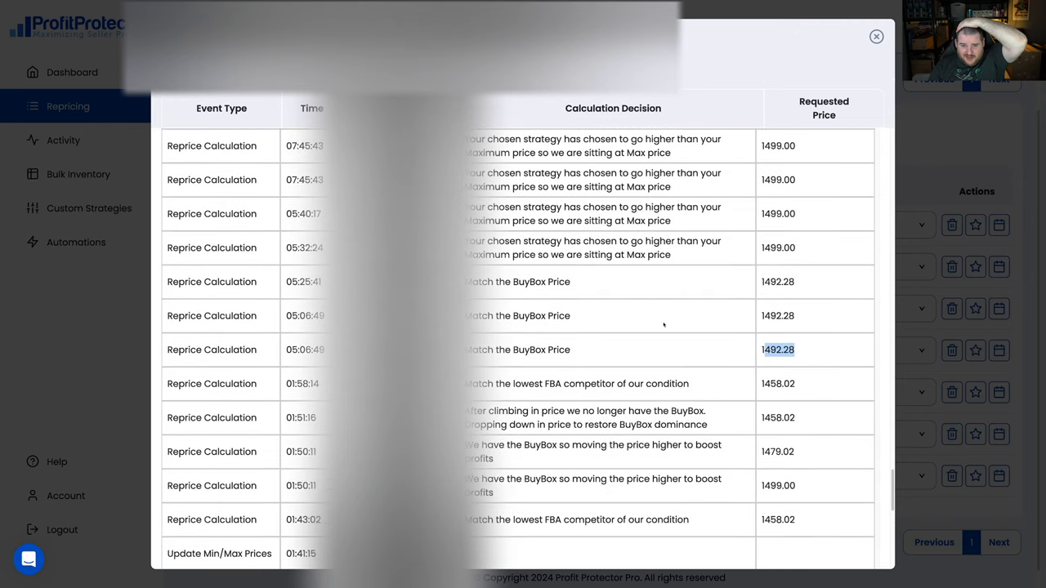
scroll(up, 3)
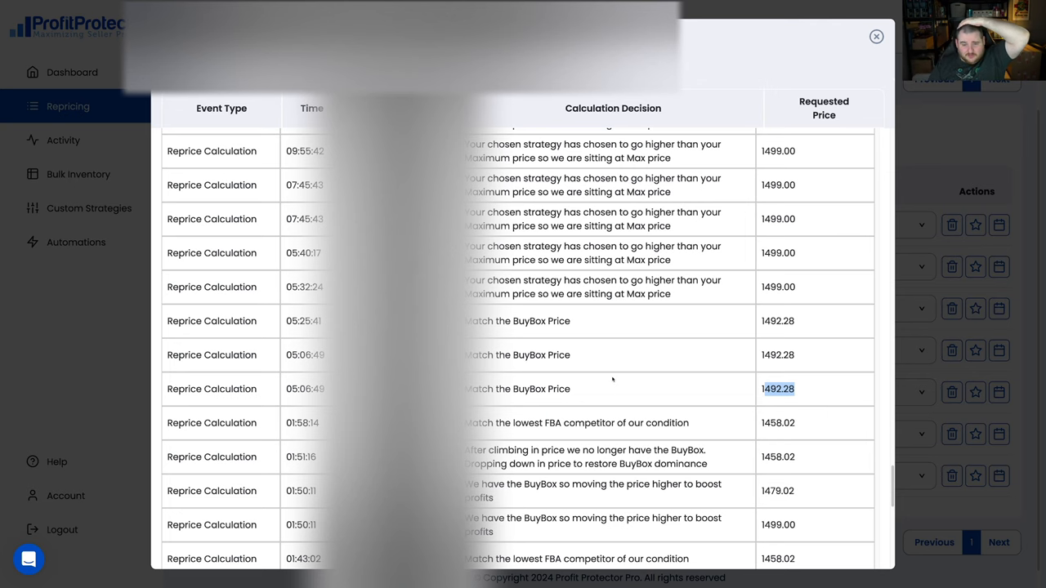
Scroll past April 14, 2024 to earlier BuyBox matches and a min/max price update
scroll(up, 3)
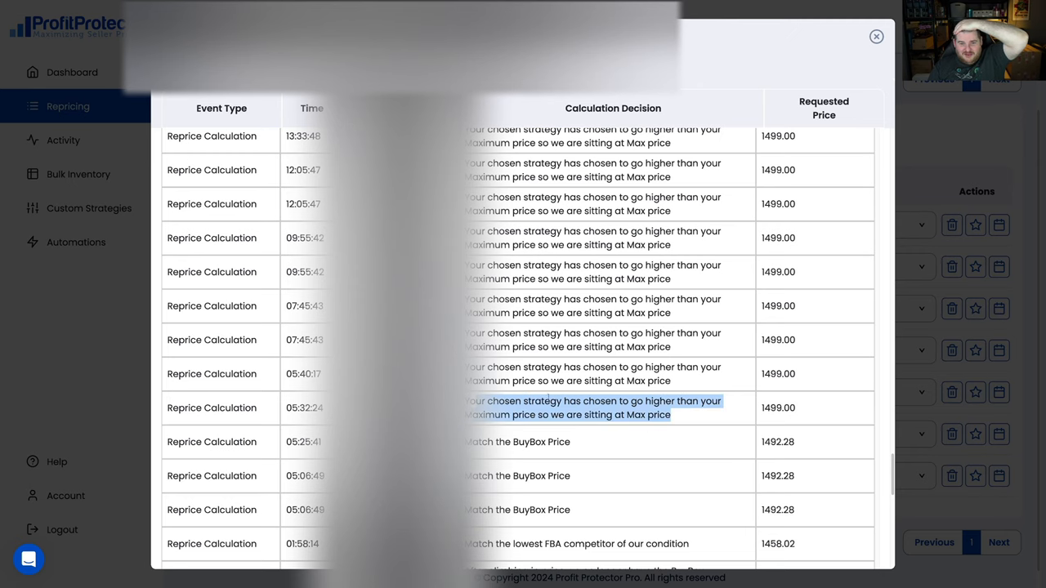
scroll(down, 3)
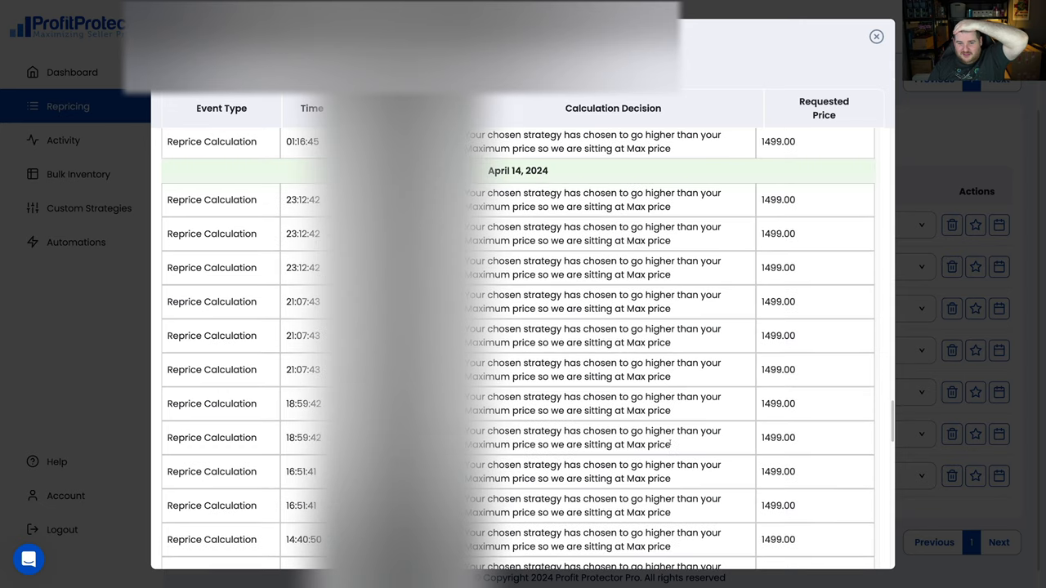
scroll(up, 3)
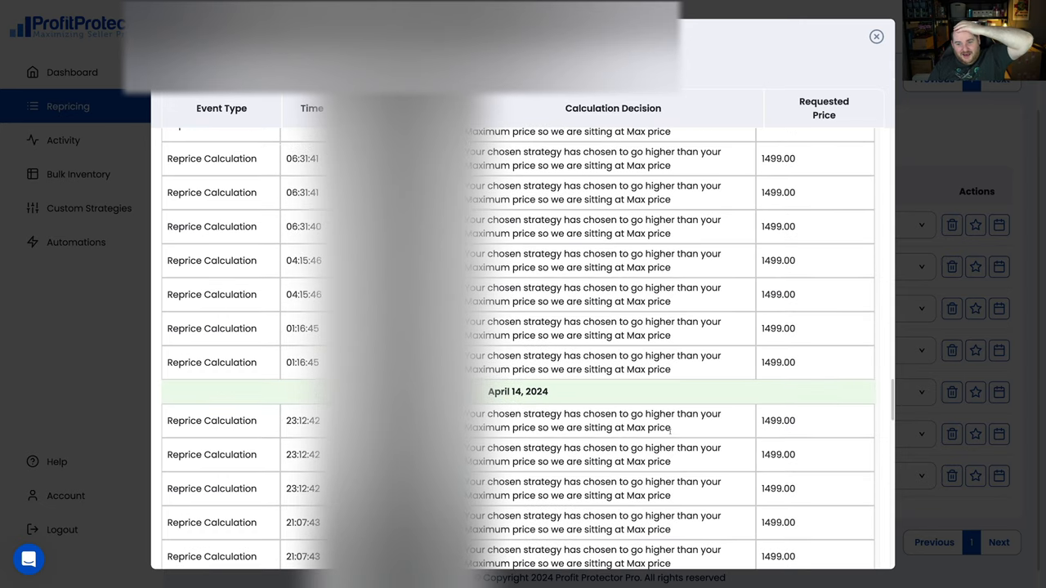
scroll(up, 3)
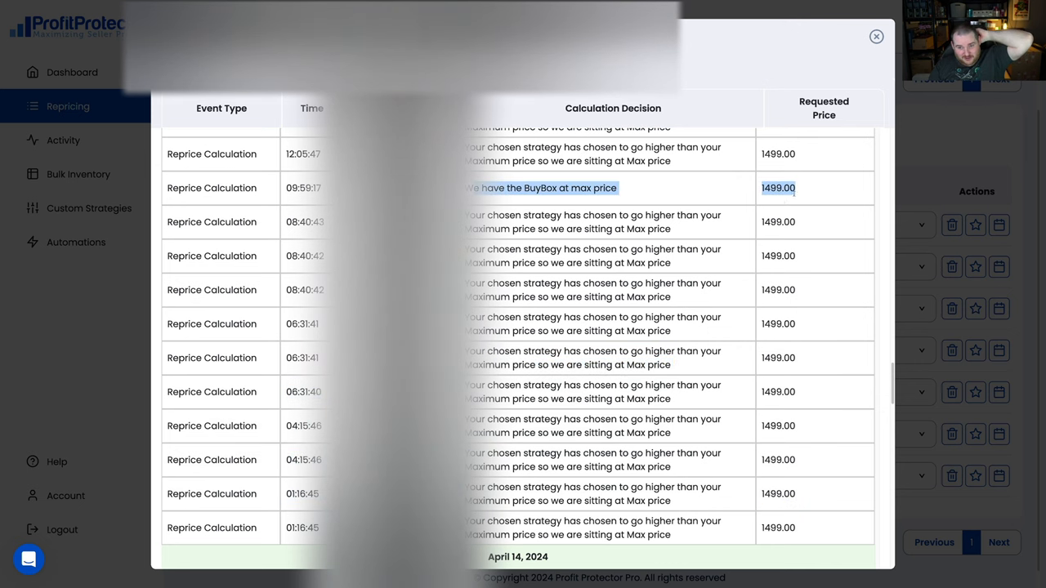
scroll(up, 3)
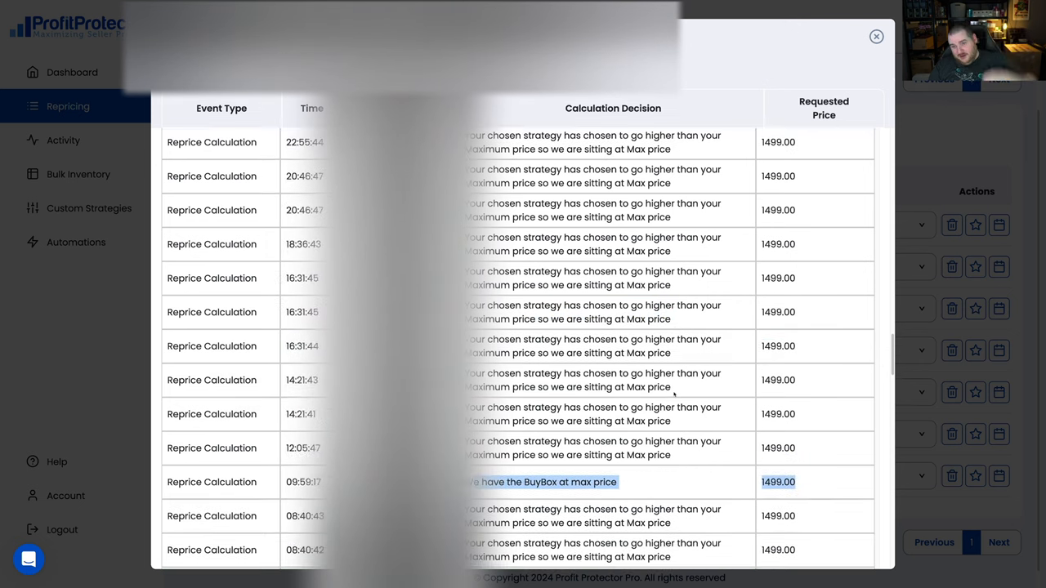
scroll(down, 3)
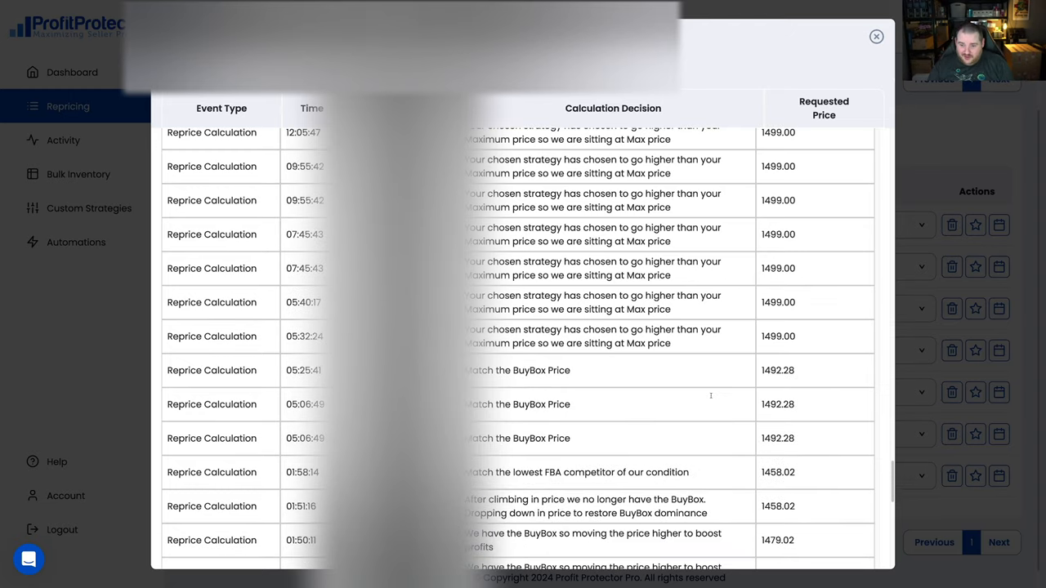
scroll(down, 3)
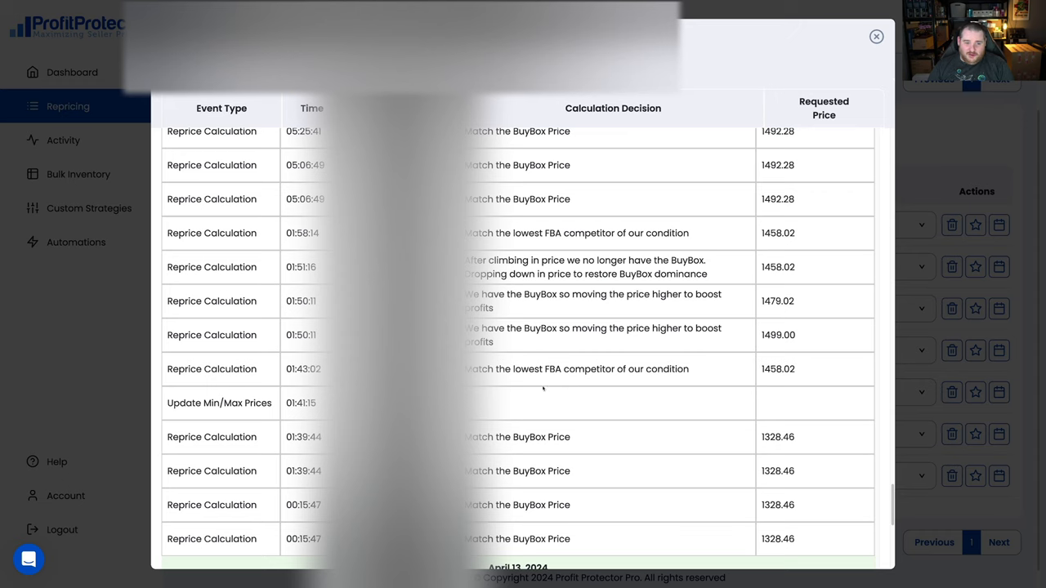
mouse_move(591, 202)
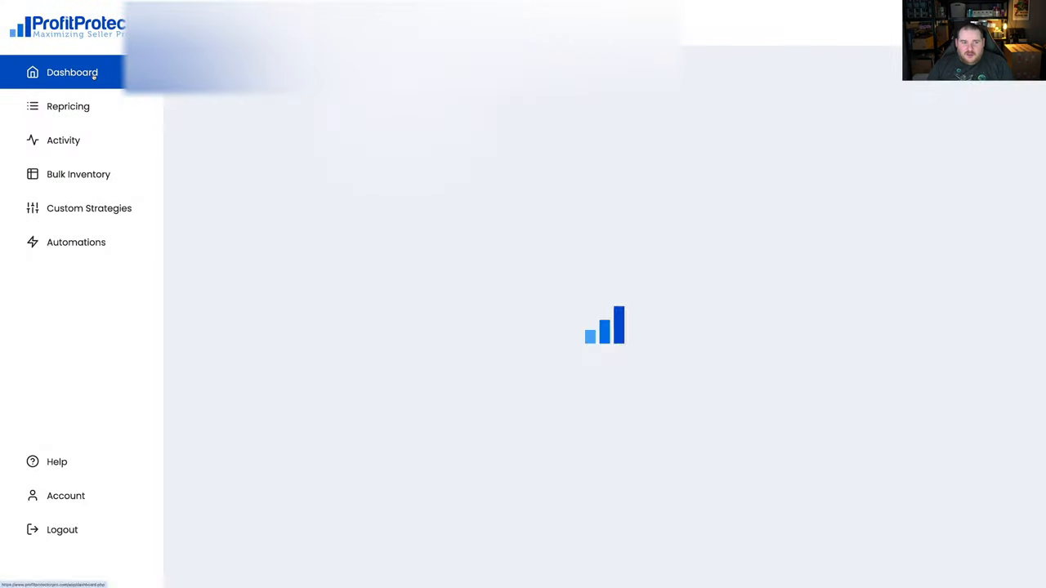
mouse_move(675, 255)
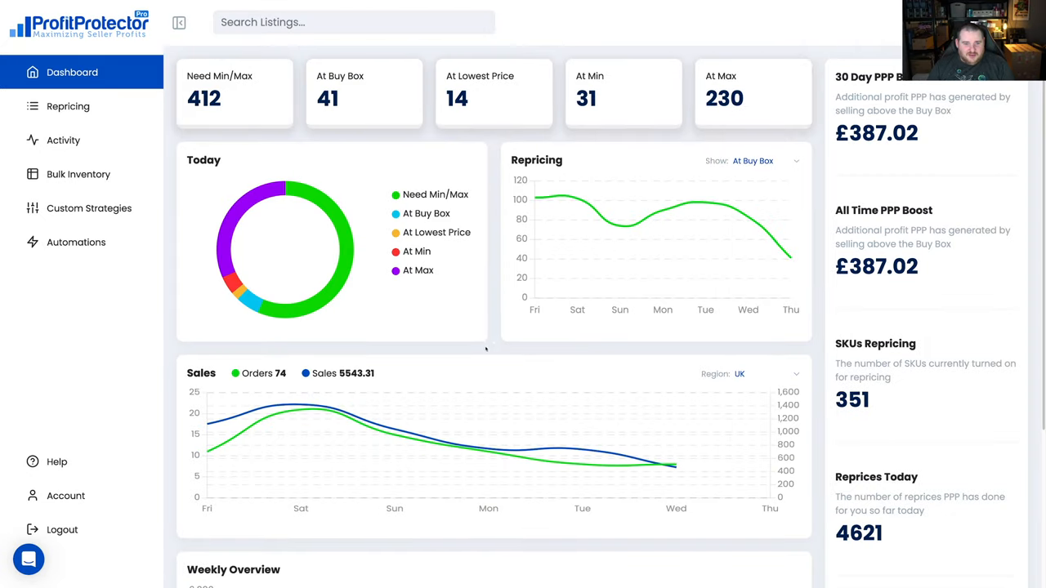
mouse_move(491, 348)
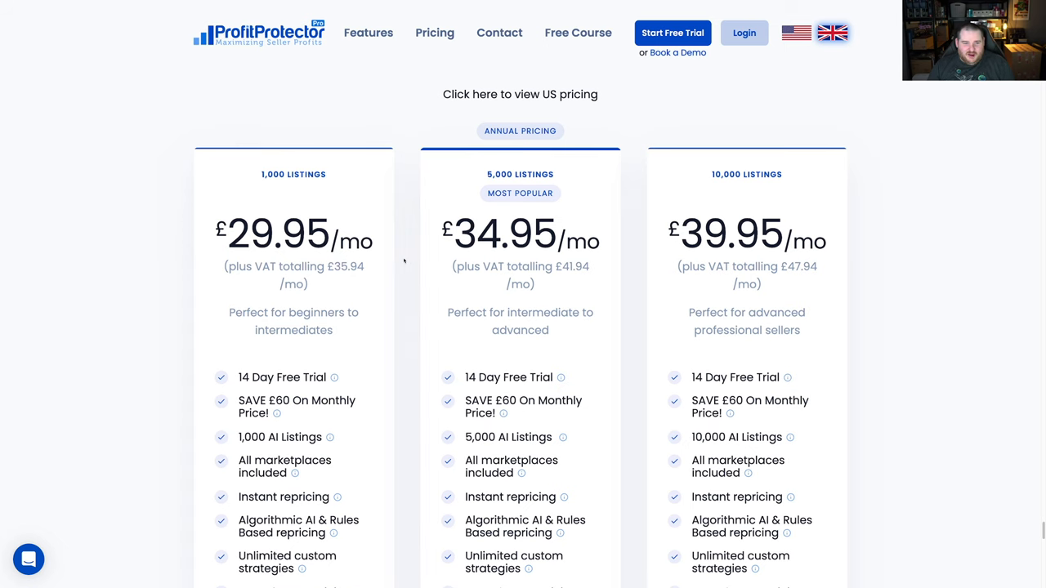
Scroll over the 1,000, 5,000 and 10,000 listing plan cards (£29.95, £34.95, £39.95/mo)
scroll(down, 3)
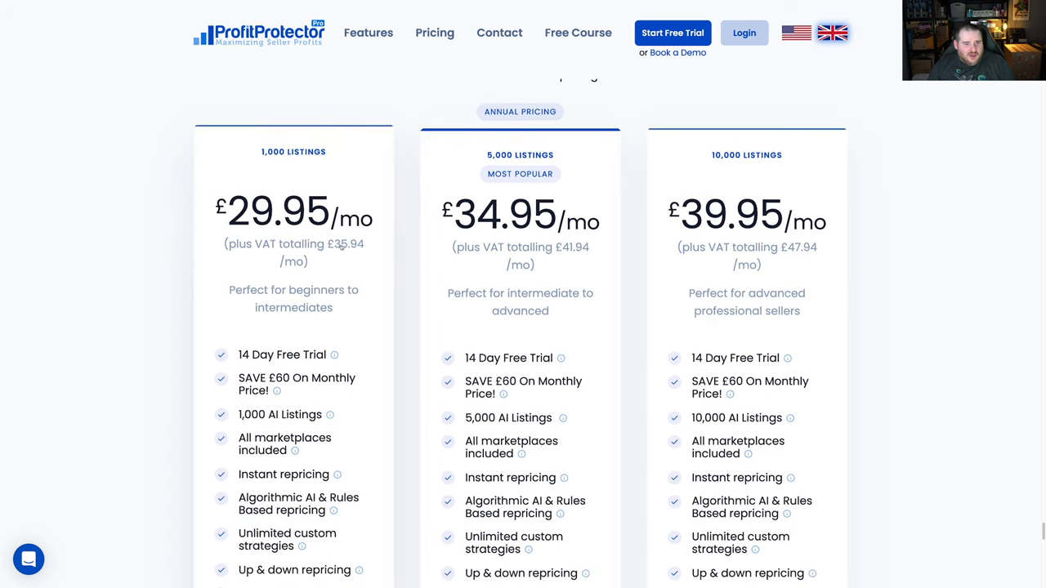
mouse_move(290, 264)
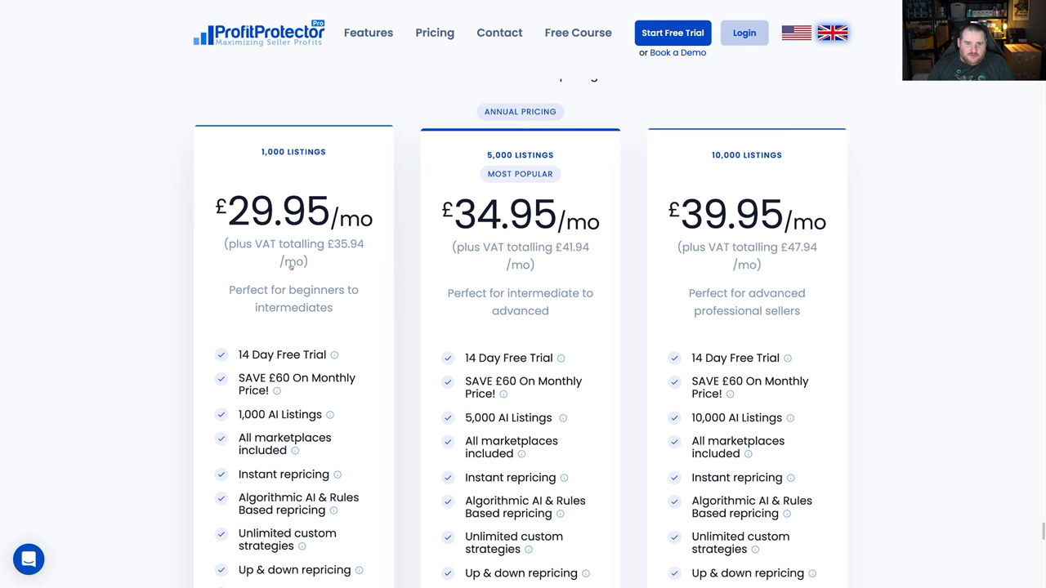
scroll(up, 3)
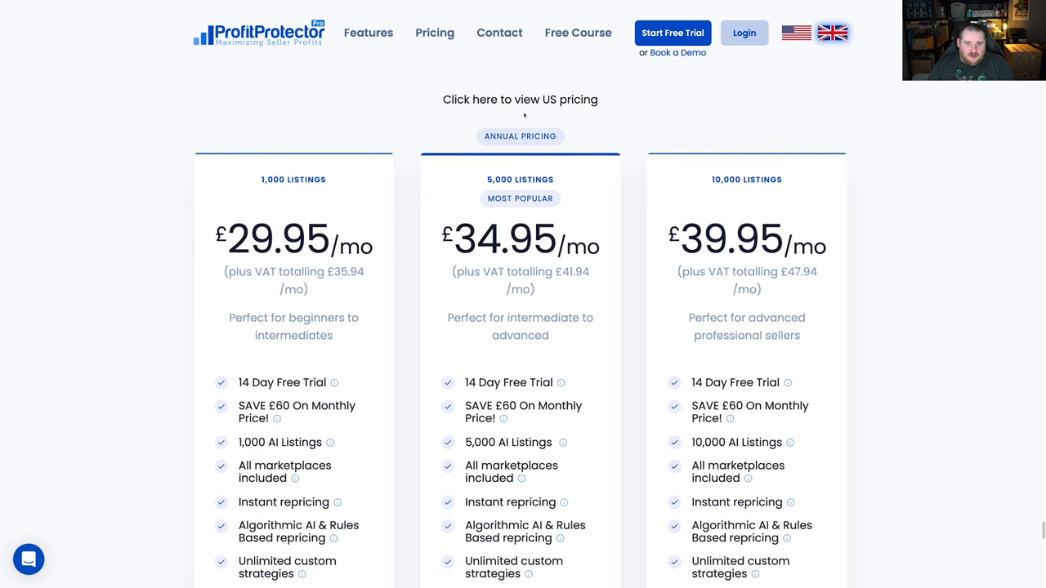
scroll(down, 3)
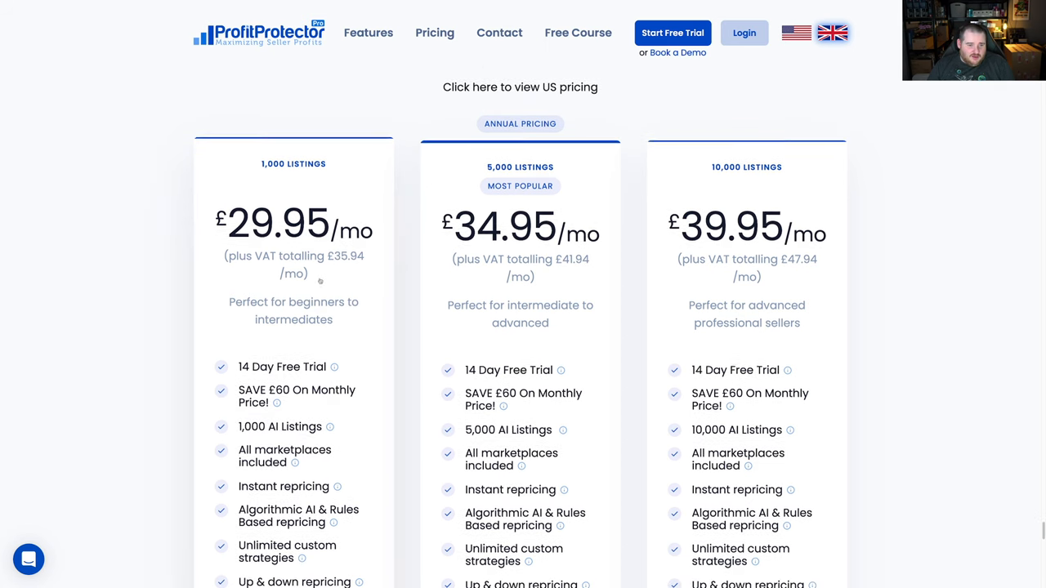
scroll(up, 3)
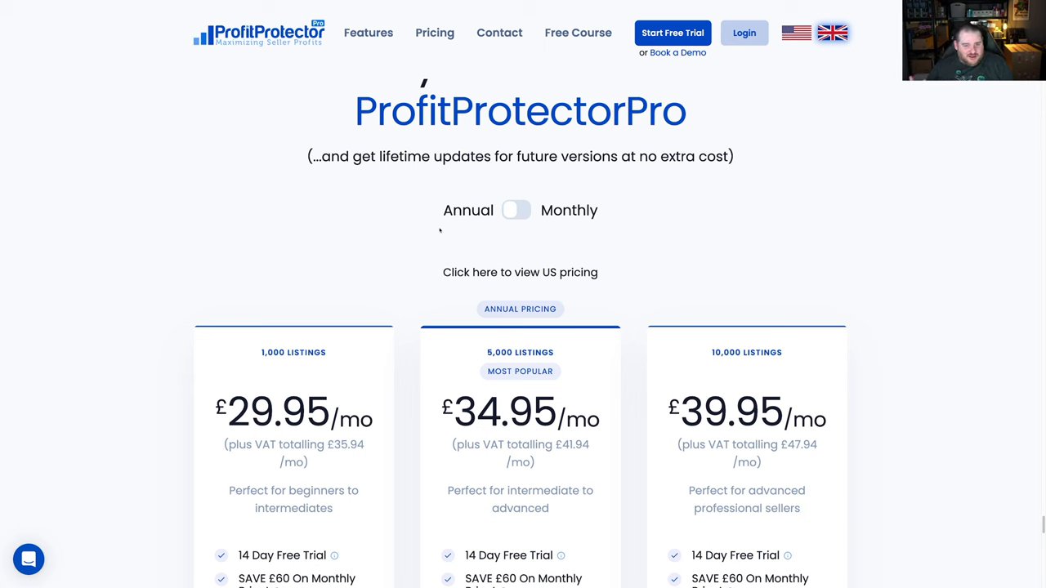
mouse_move(408, 359)
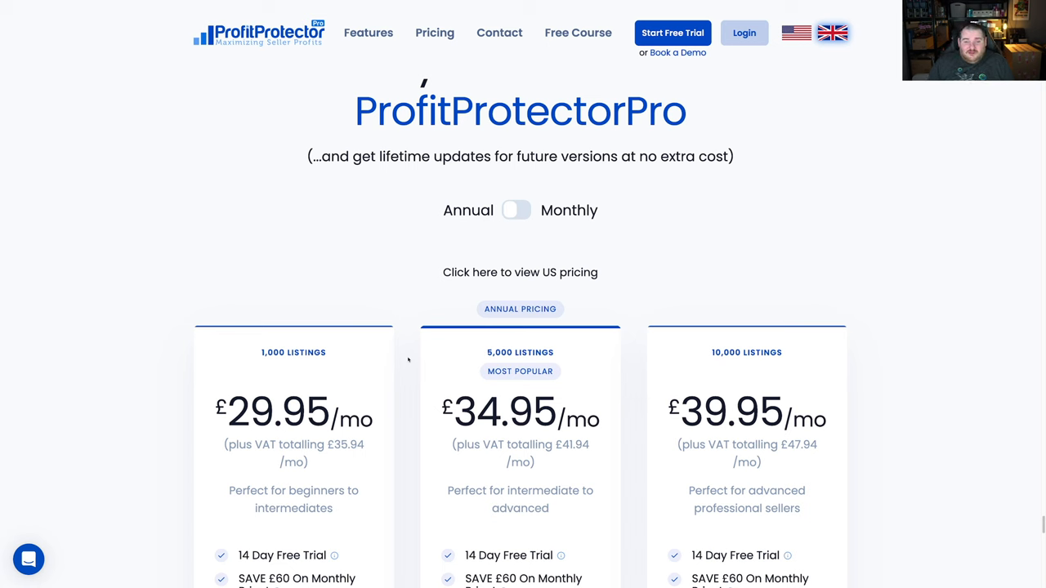
scroll(down, 3)
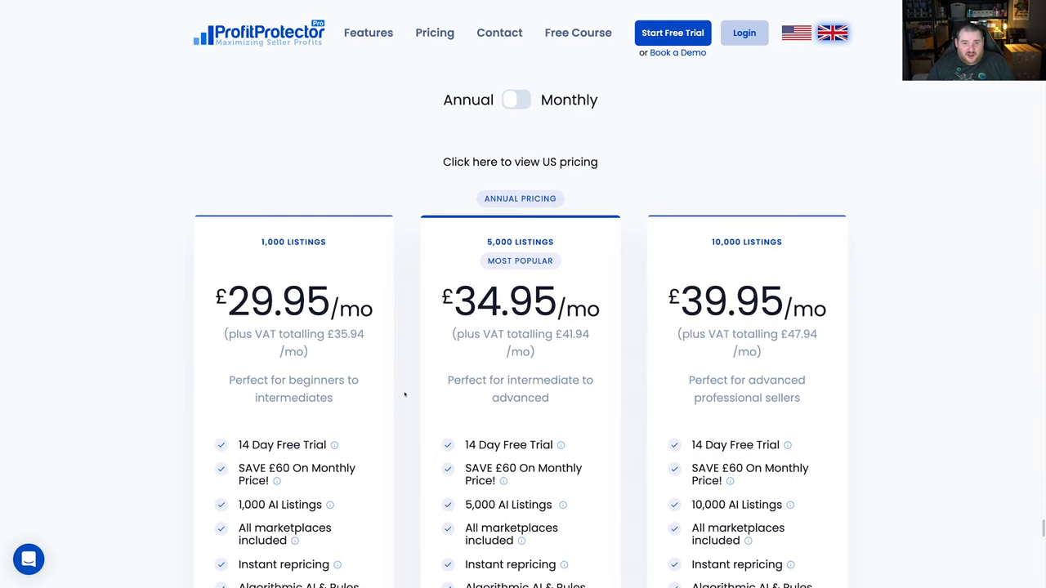
scroll(down, 3)
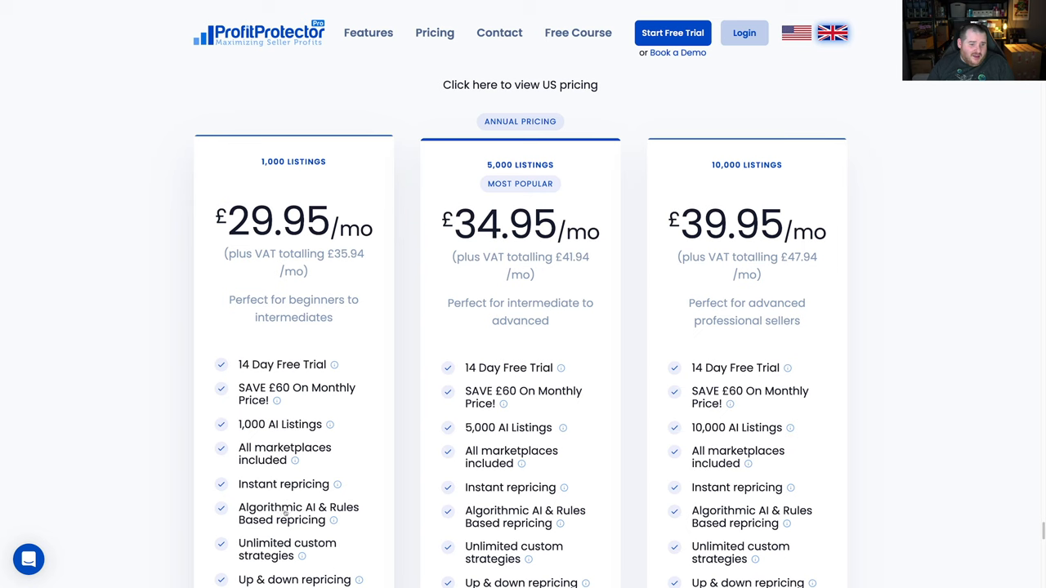
mouse_move(375, 502)
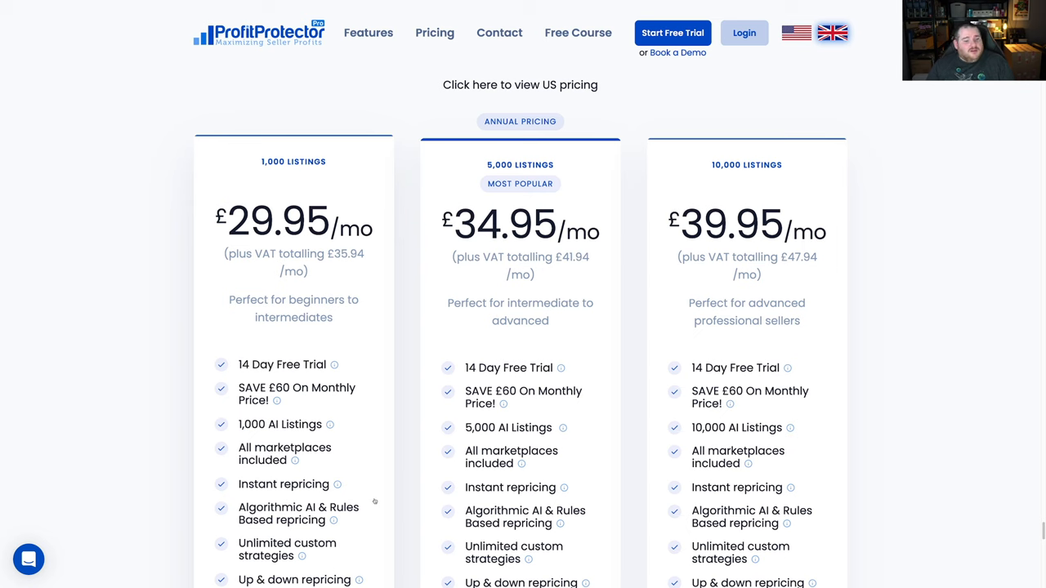
Scroll down through the plans' full feature lists and back up
scroll(down, 3)
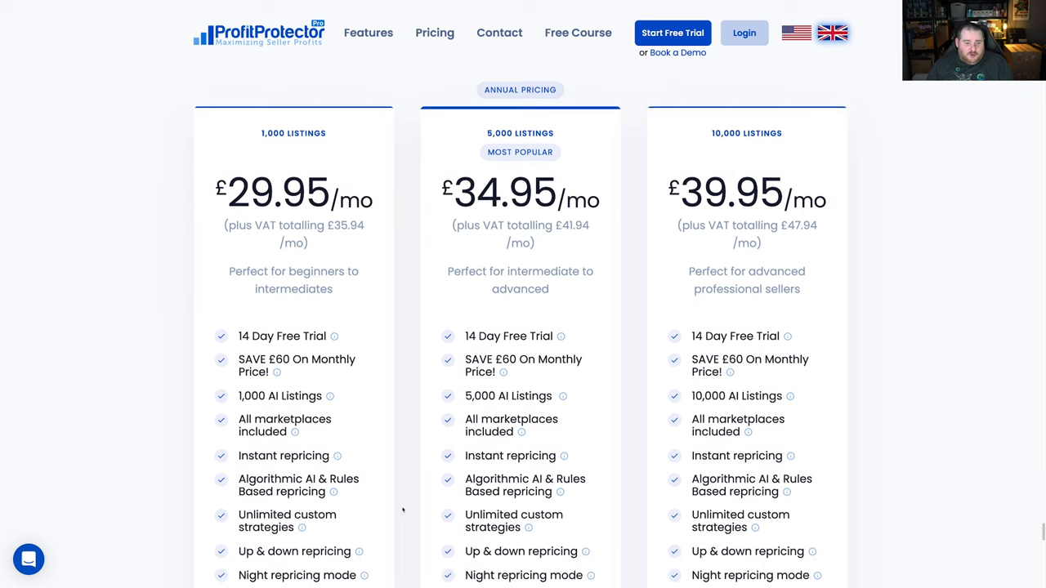
scroll(down, 3)
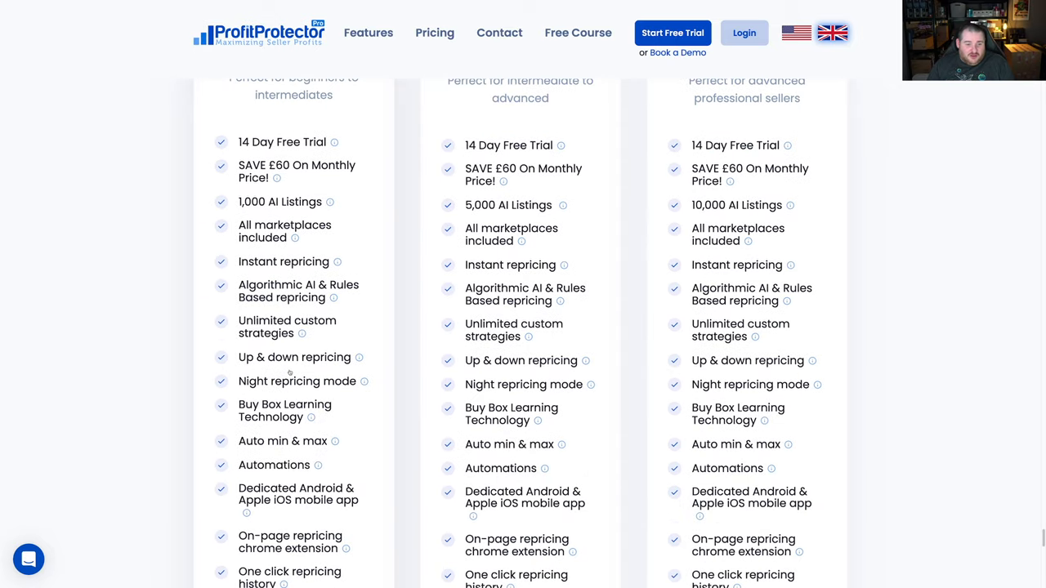
scroll(down, 3)
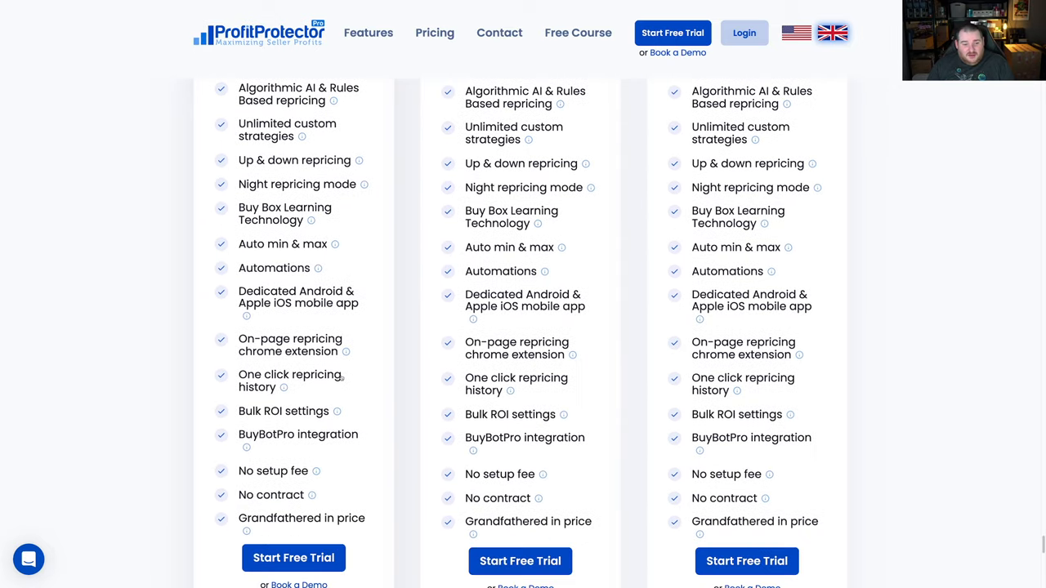
scroll(down, 3)
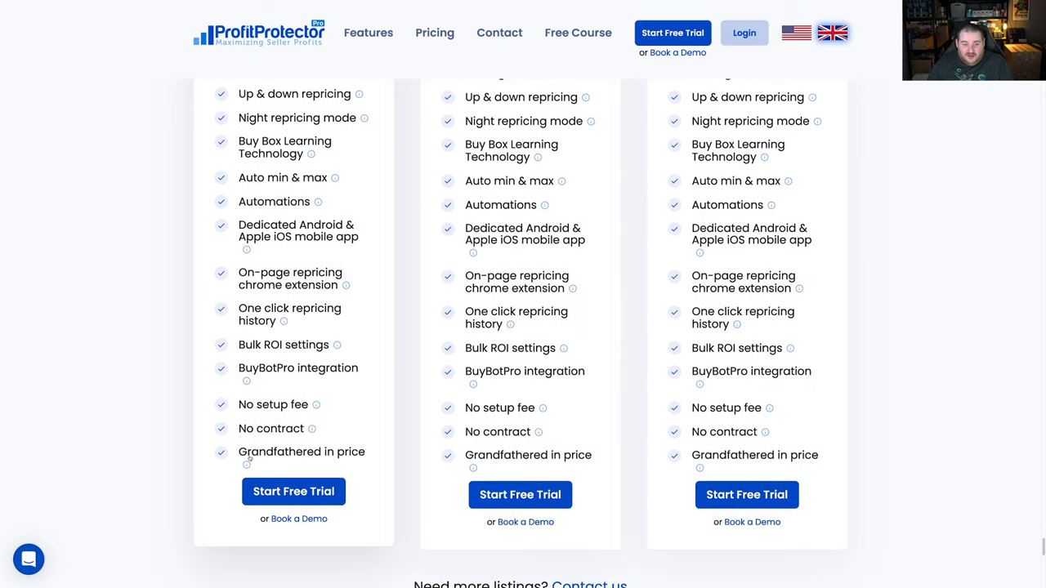
mouse_move(262, 462)
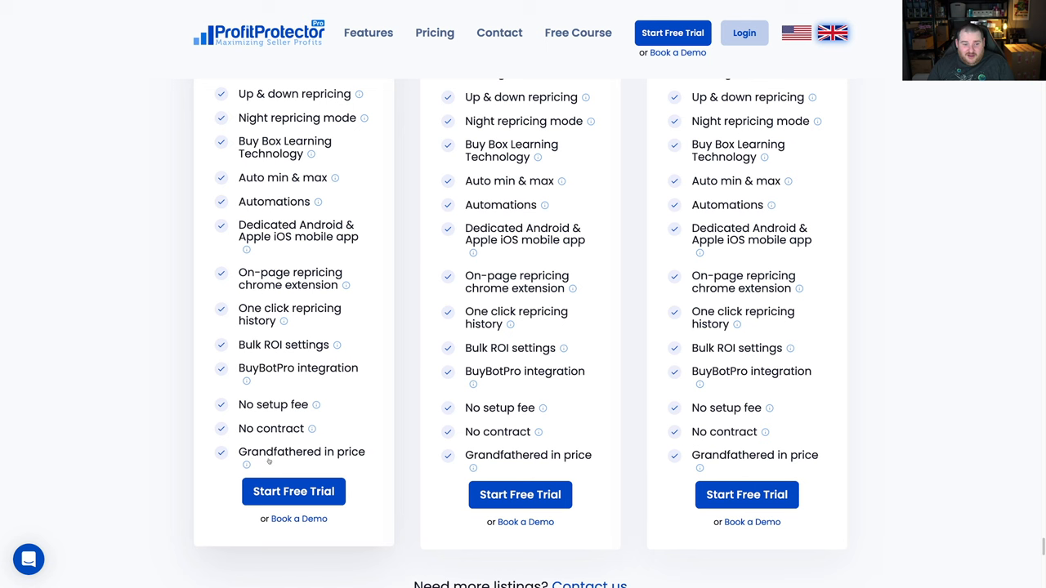
scroll(up, 3)
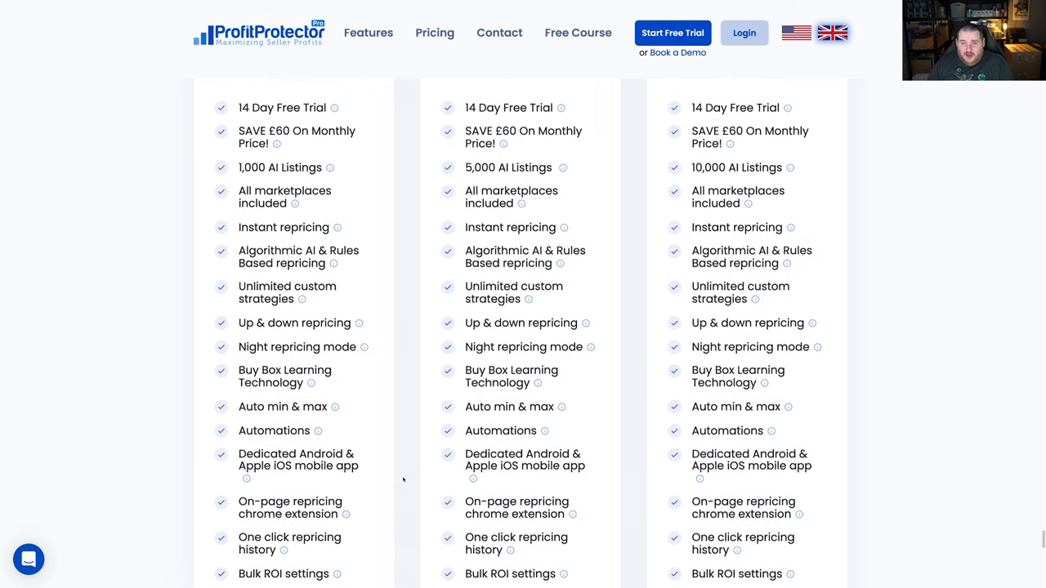
scroll(up, 3)
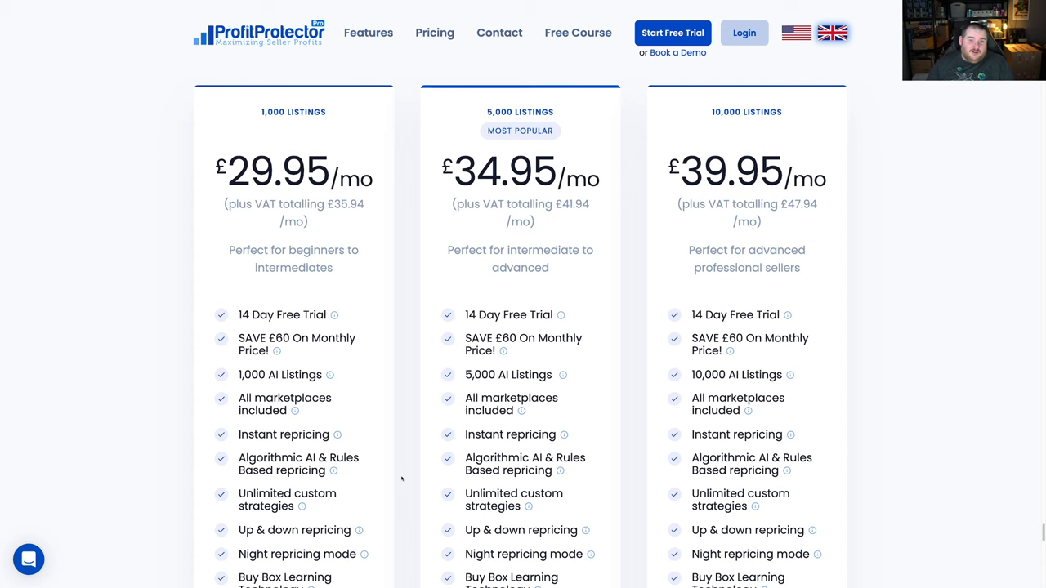